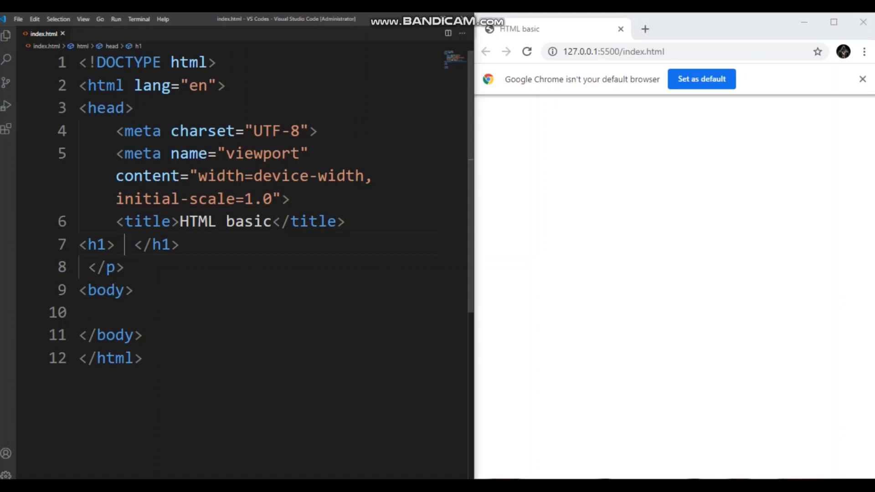
- Make the h1 heading read 'About my self!!!!!!!!!!', removing the stray 1s
type("A")
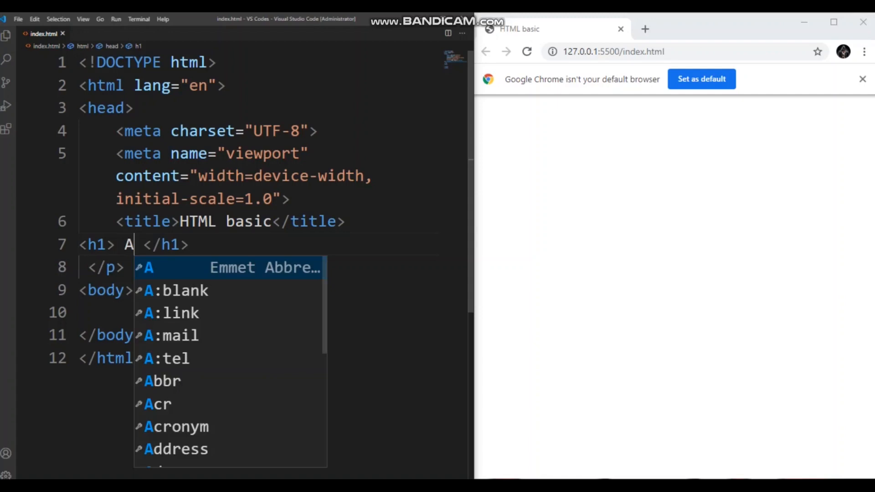
type("bout m")
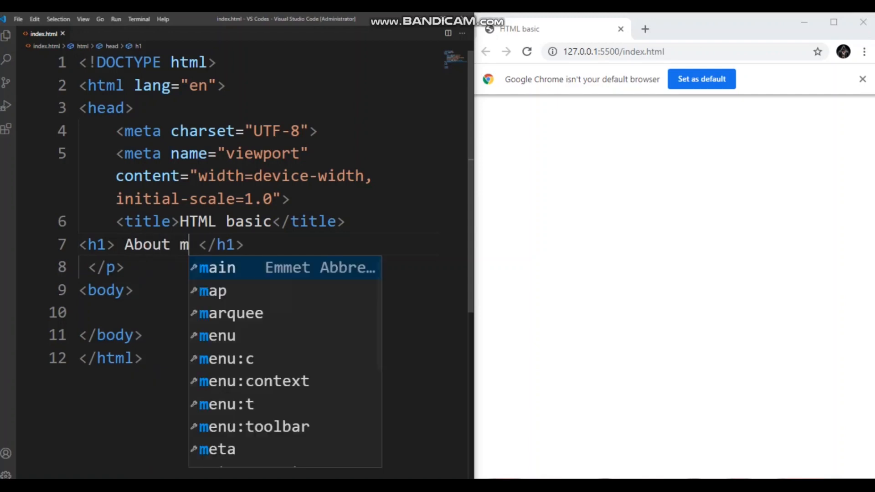
type("y self")
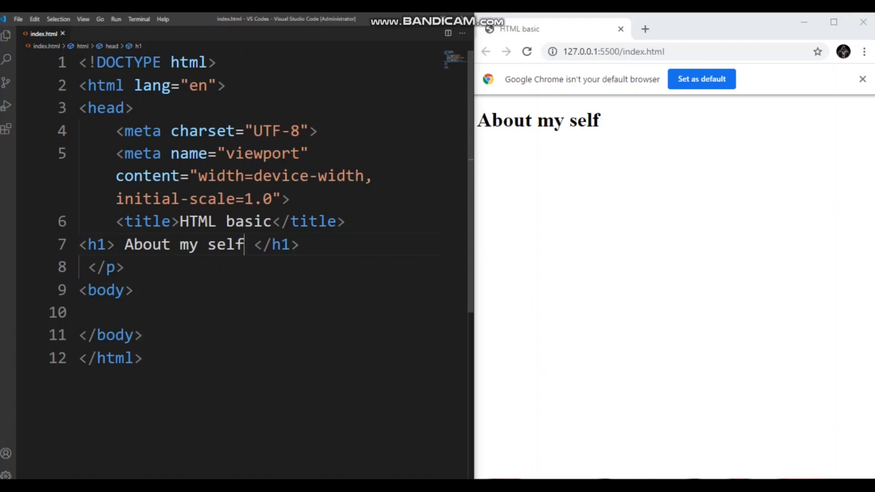
type("!!!!!!!!!11111")
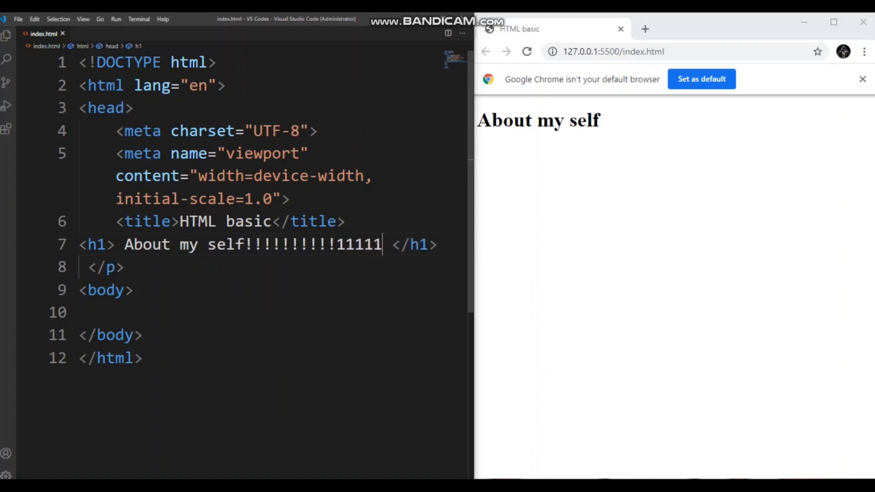
key("Backspace")
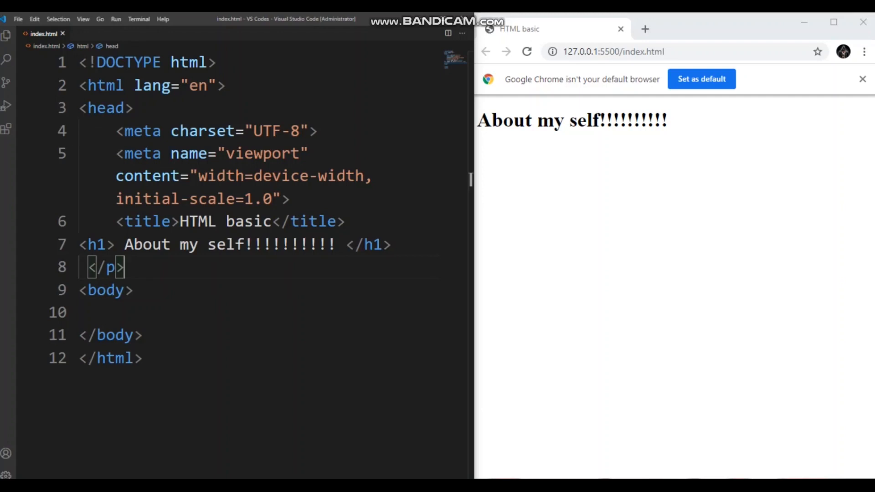
- Add paragraph sentences giving the writer's name and that they are 11 years old
type("My n")
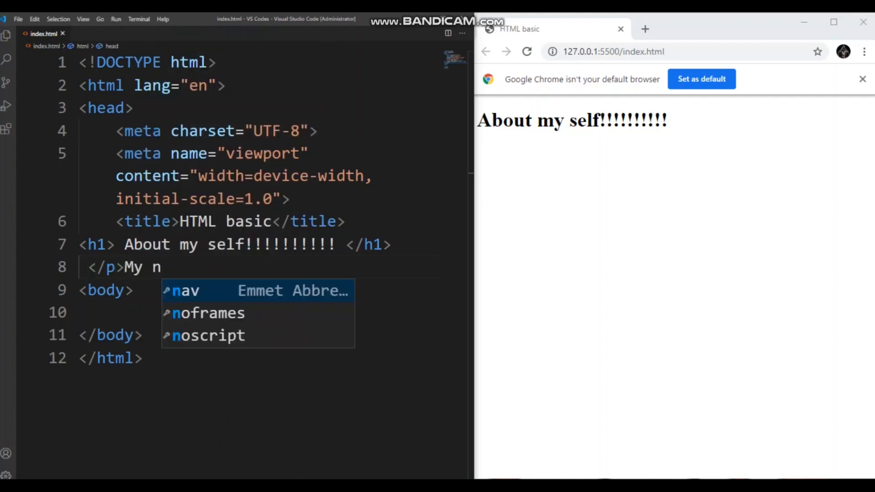
type("ame is Aym")
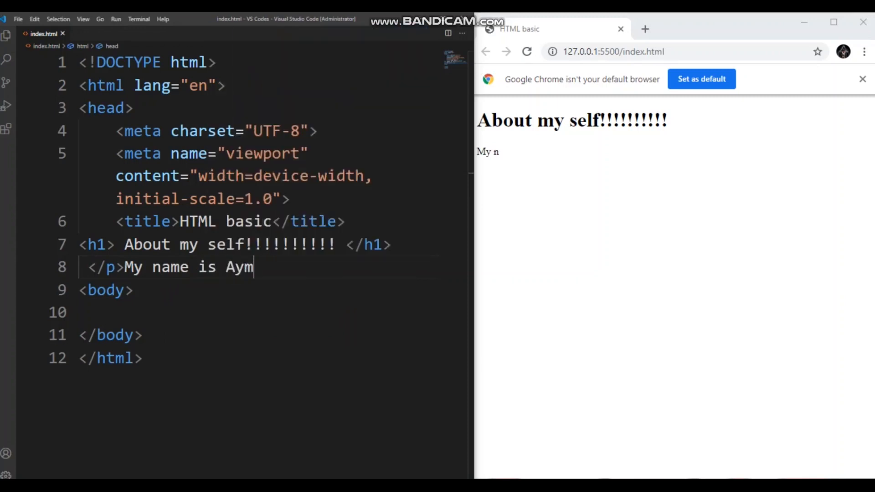
type("en")
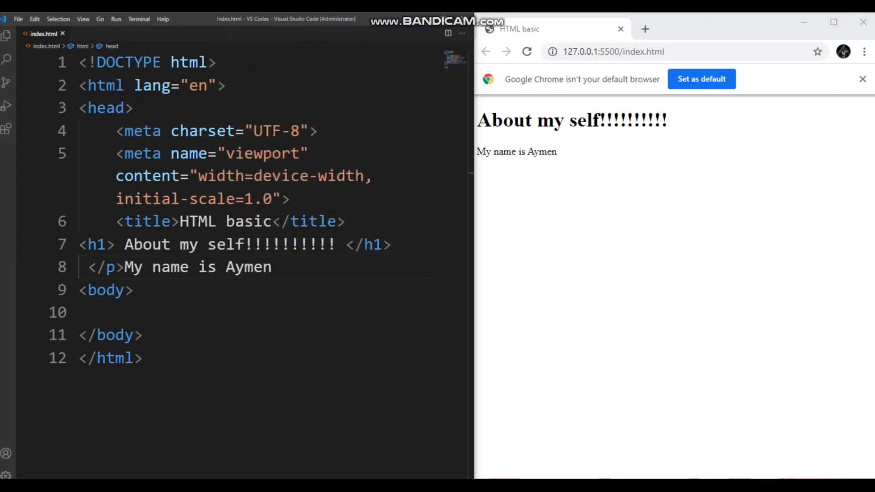
type(".")
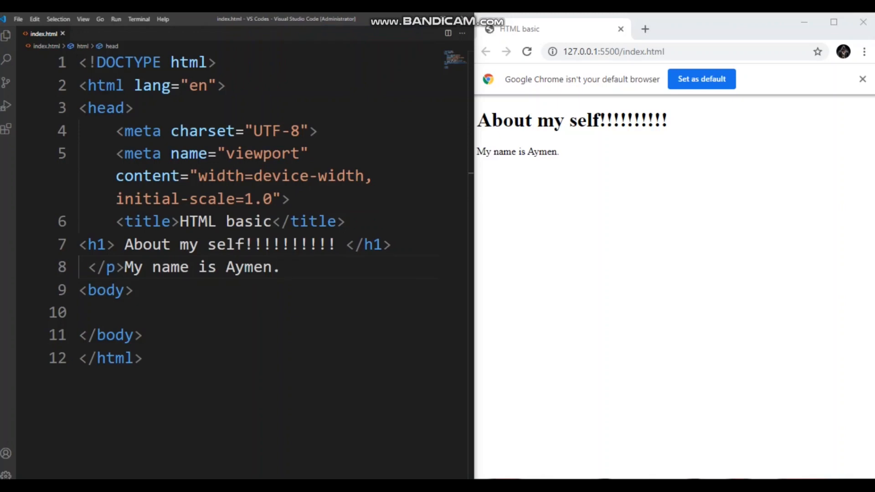
type("I am")
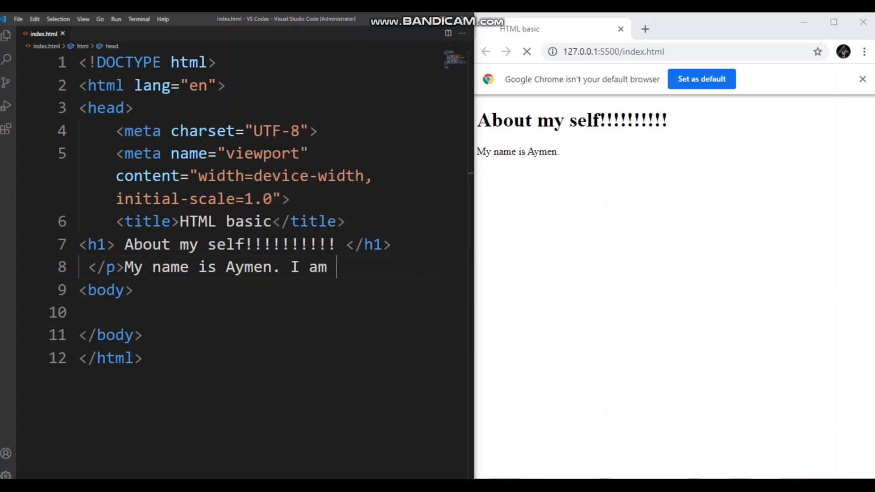
type("11 y")
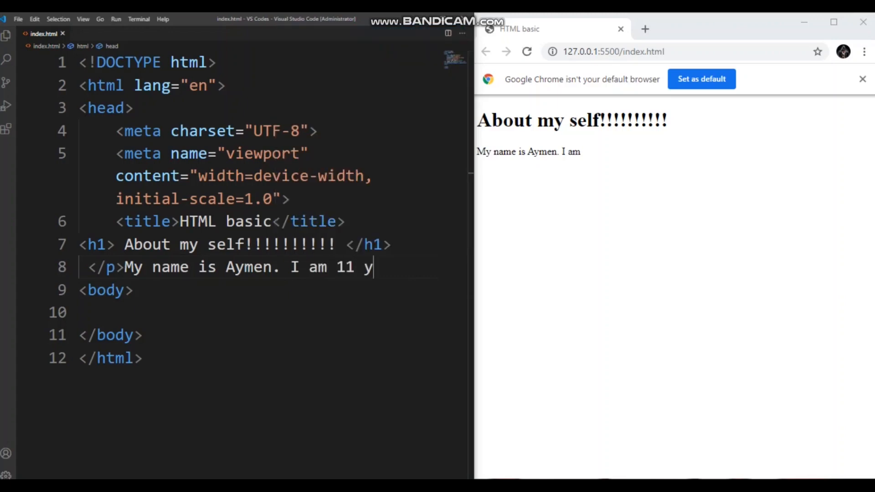
type("e")
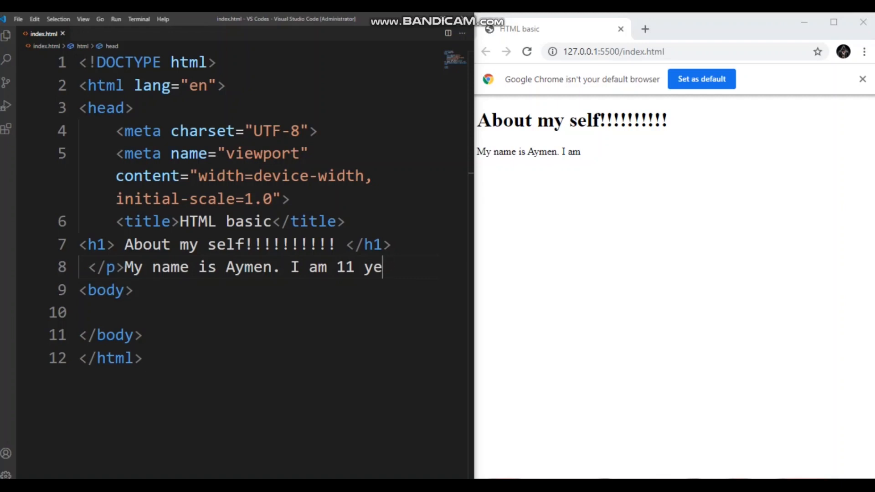
type("ars")
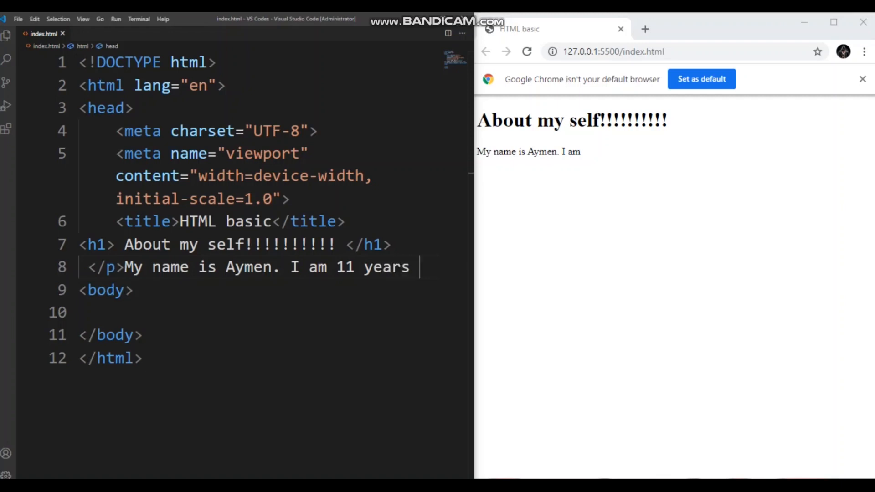
type("old")
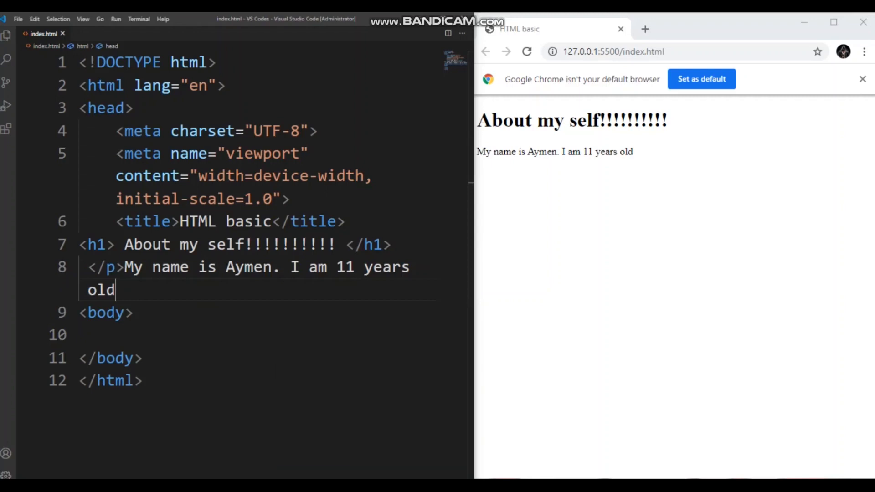
type(".")
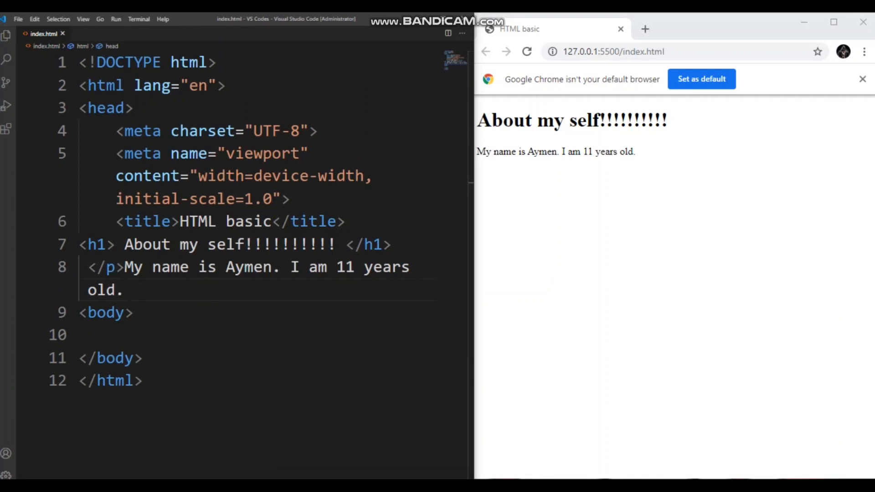
- Start the next sentence with 'My favorite color', undoing the accidental '=My'
type("m")
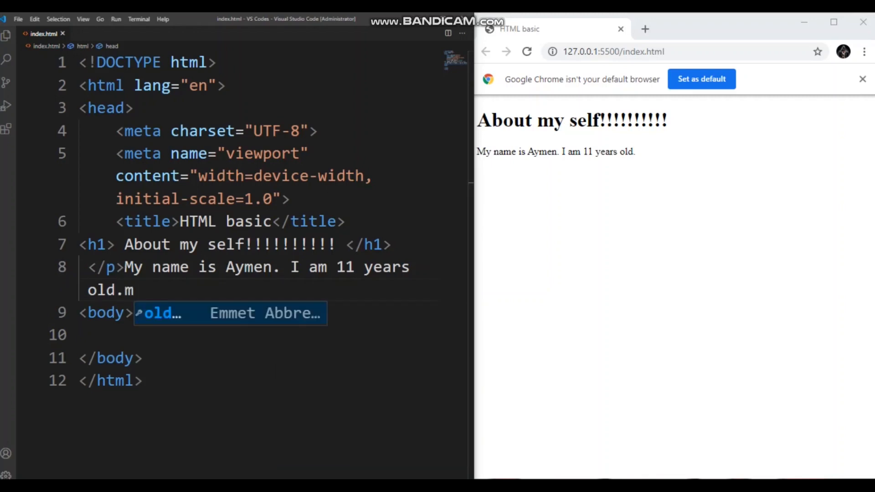
type("=My")
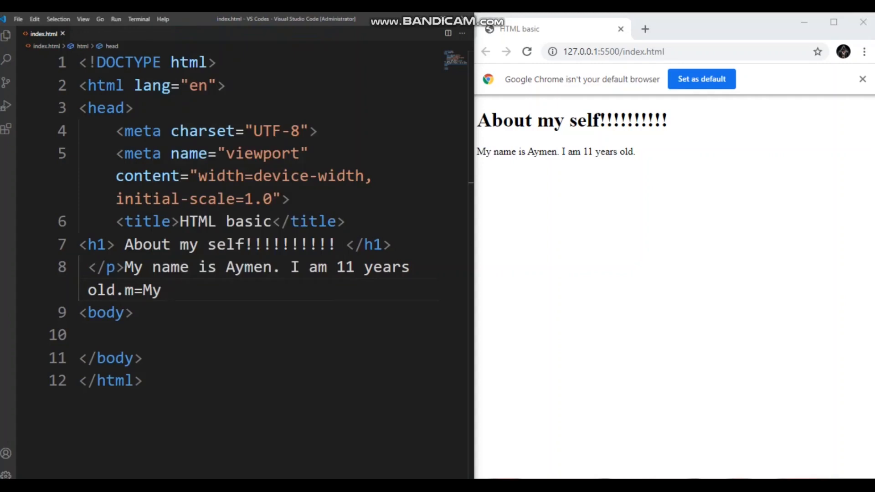
key("Backspace")
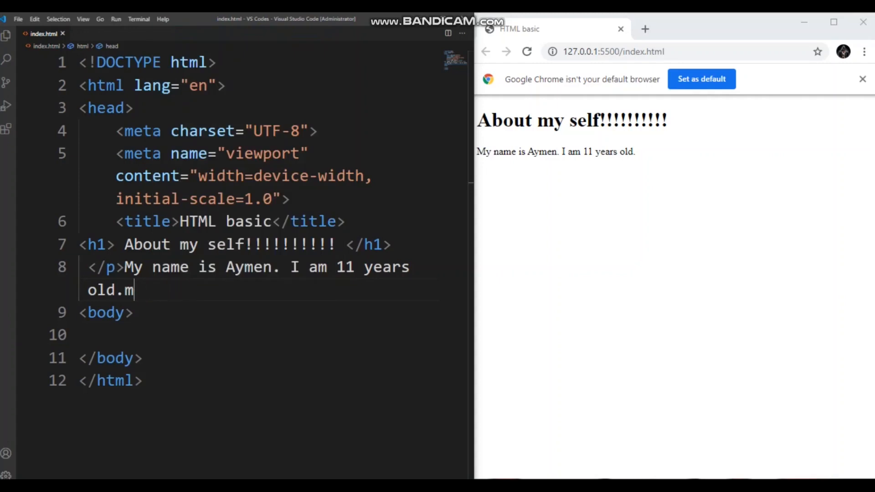
type("M")
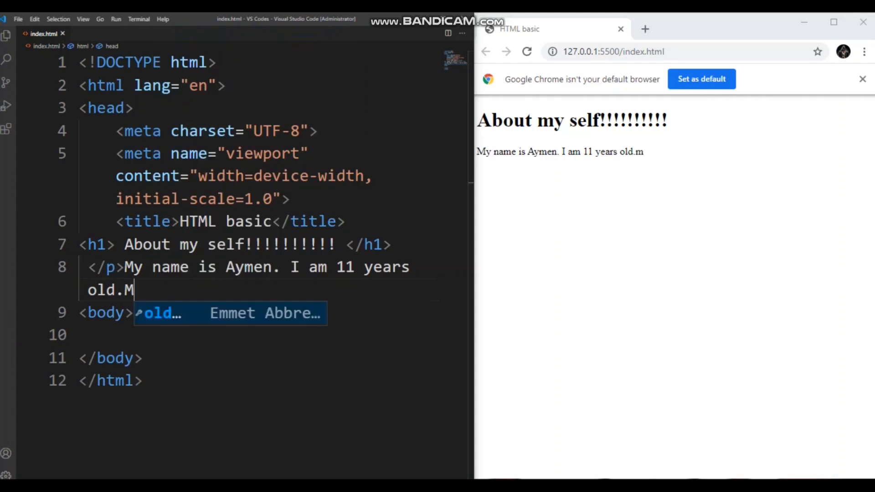
type("y f")
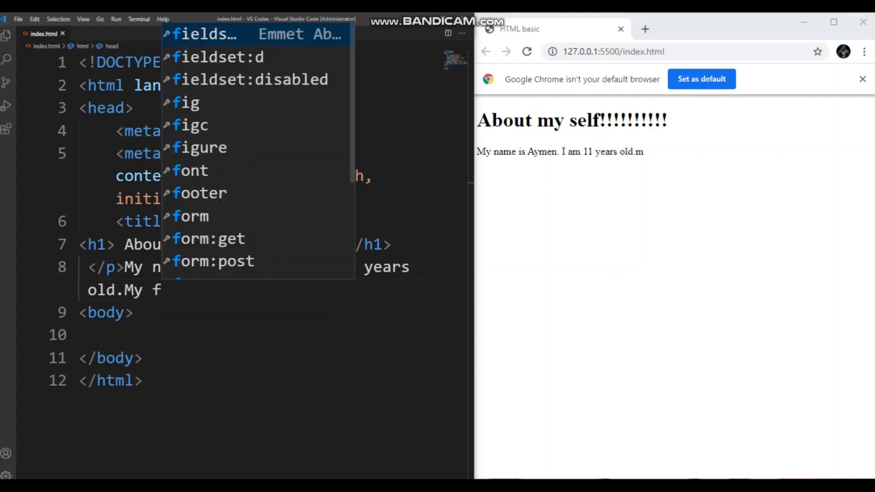
type("avo")
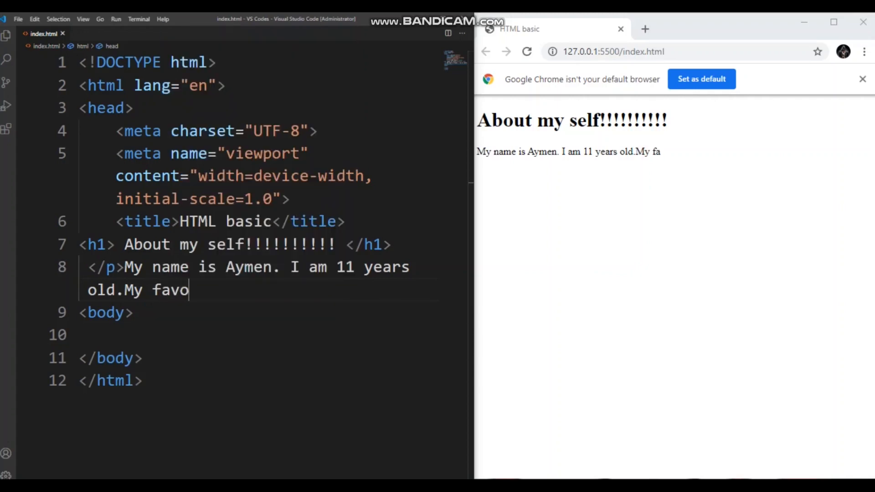
type("rite co")
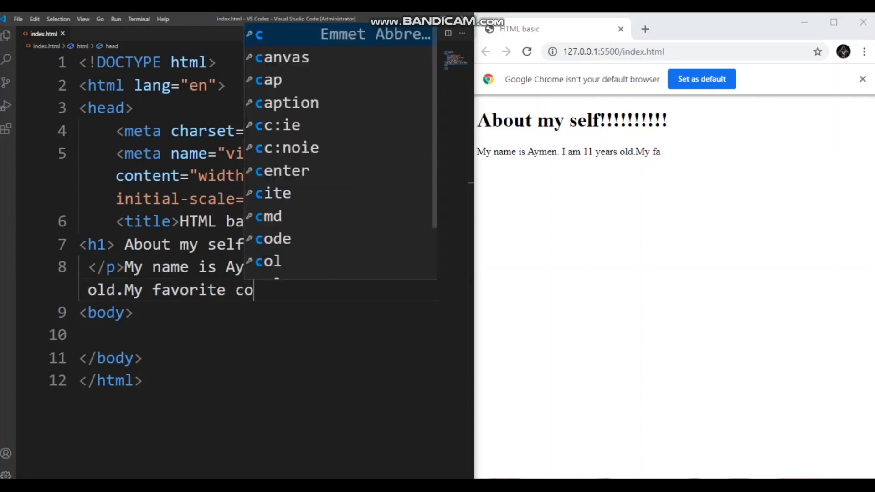
type("lor is")
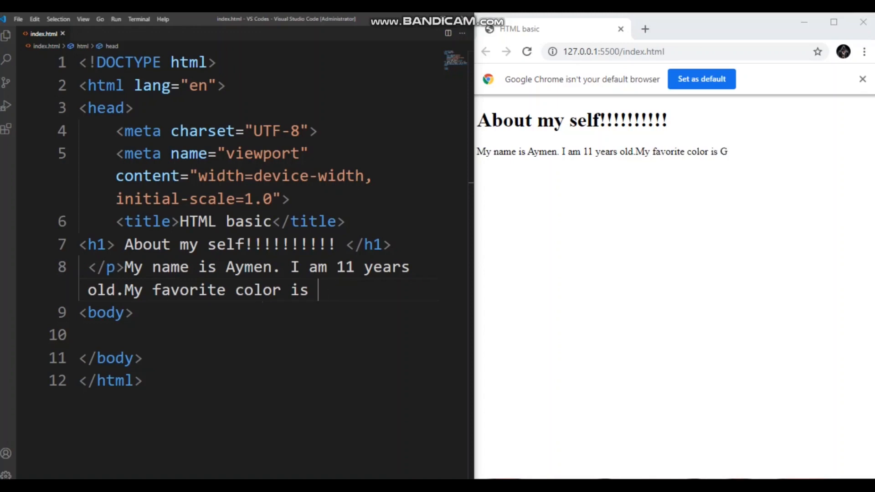
- Finish the color sentence with 'GREEN.'
type("G")
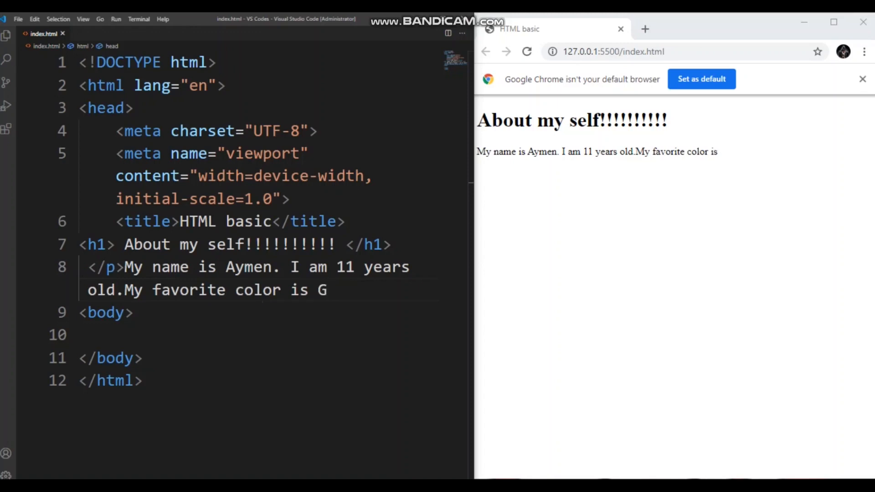
type("REEN")
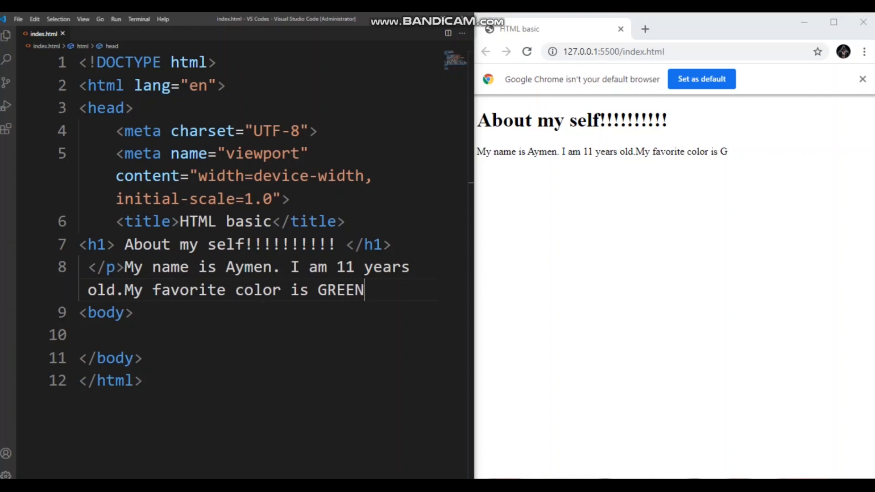
type(".")
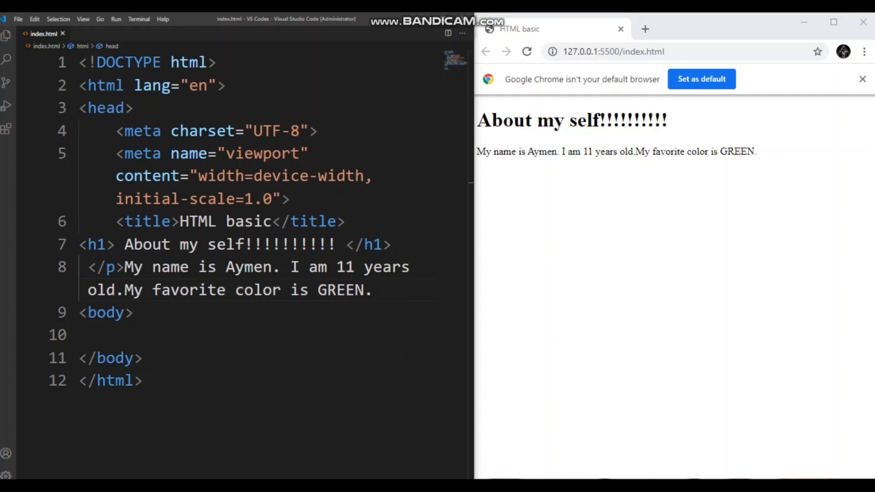
- Add 'My favorite restaurant Taco Bell.', erasing an abandoned 'spor' start
type("My")
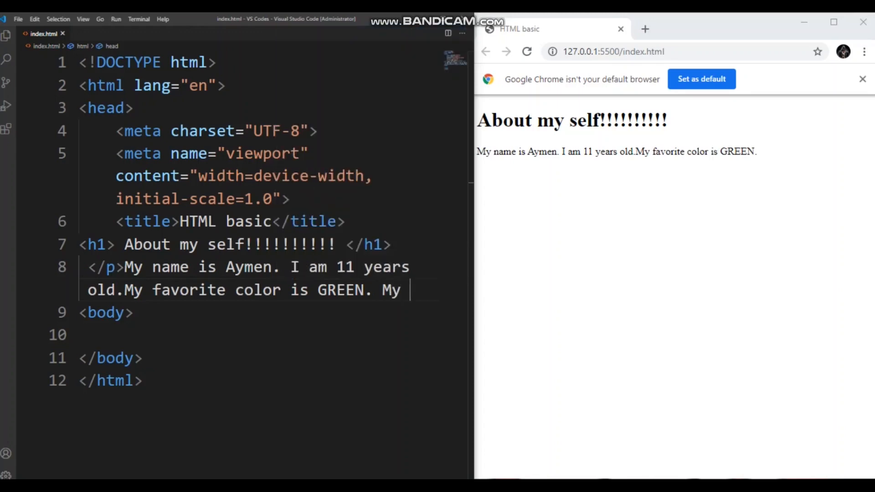
type("favorite")
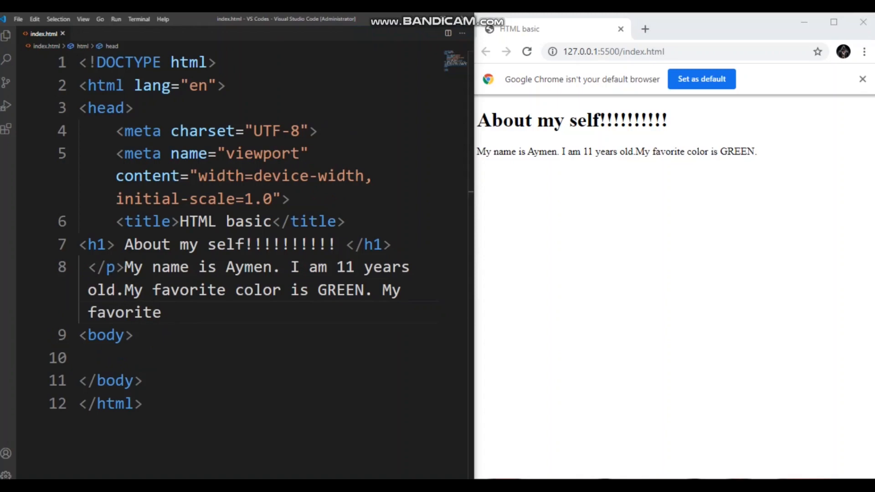
type("spor")
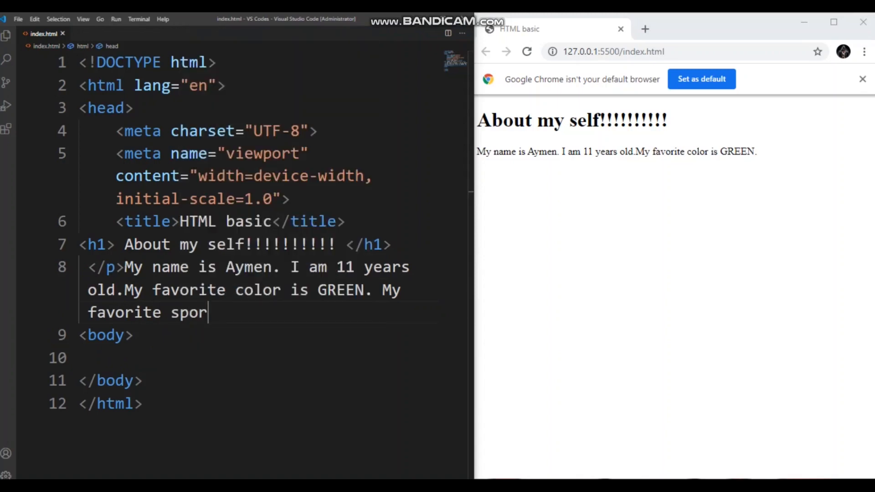
key("Backspace")
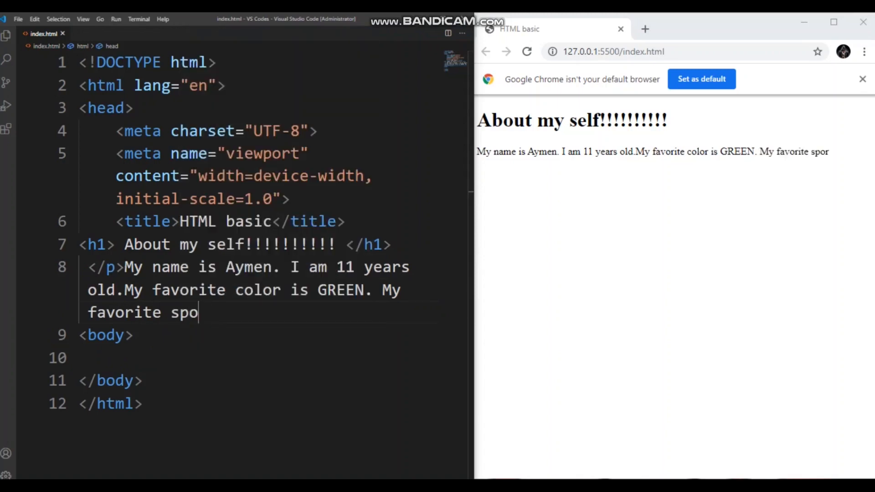
key("Backspace")
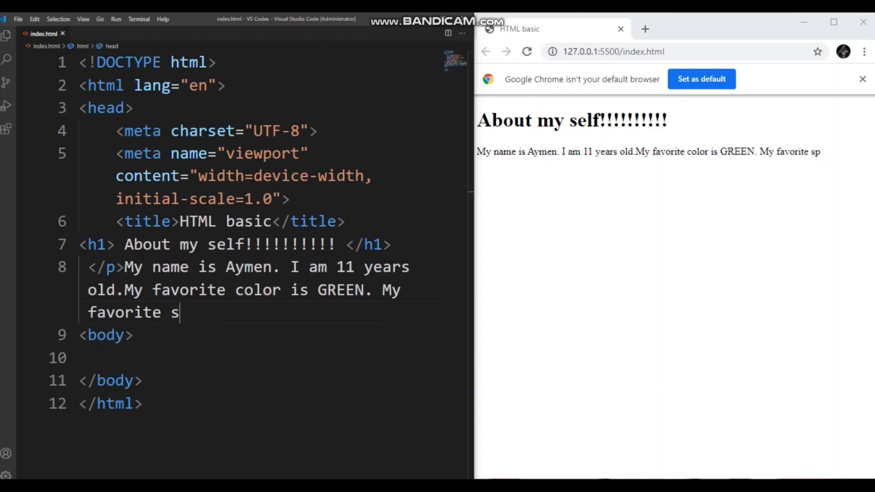
key("backspace")
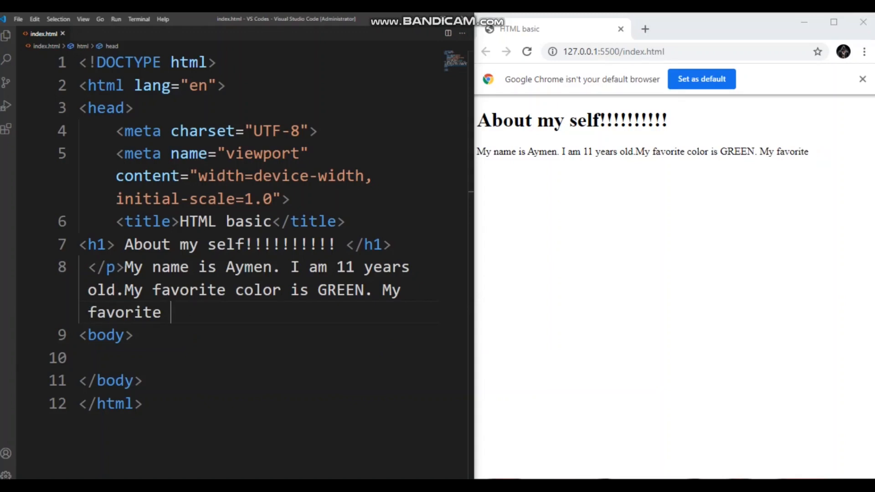
type("restaura")
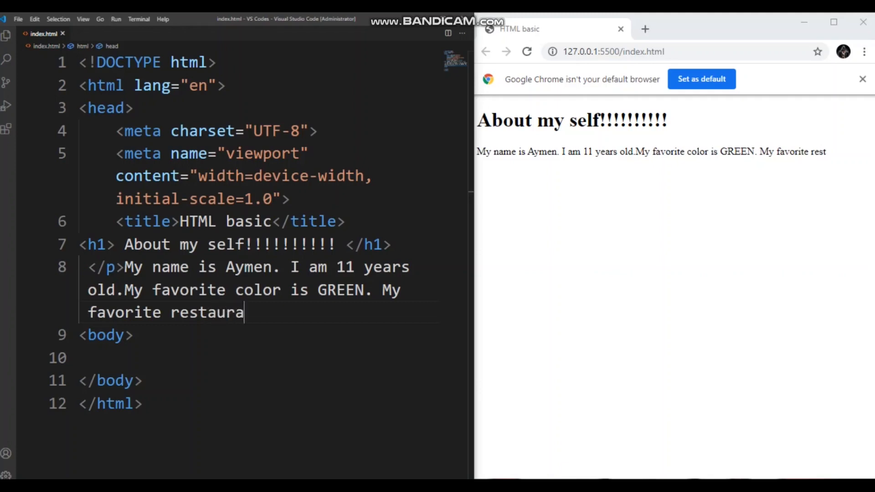
type("nt")
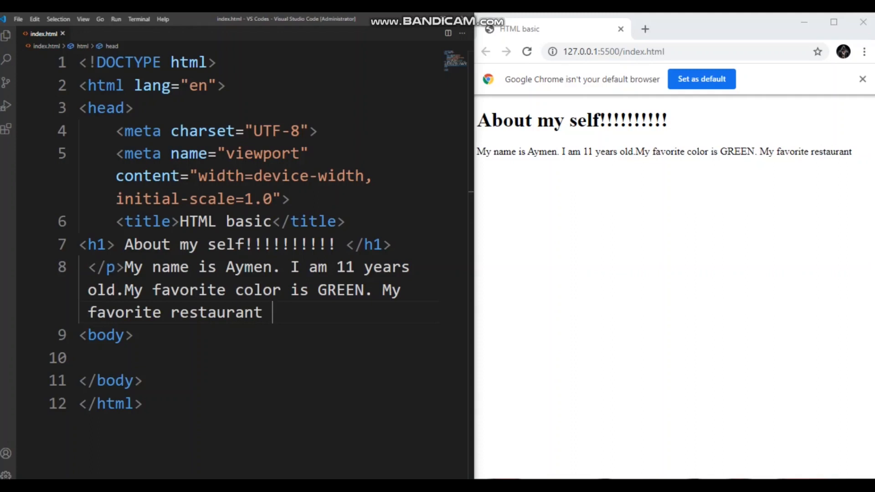
type("Taco")
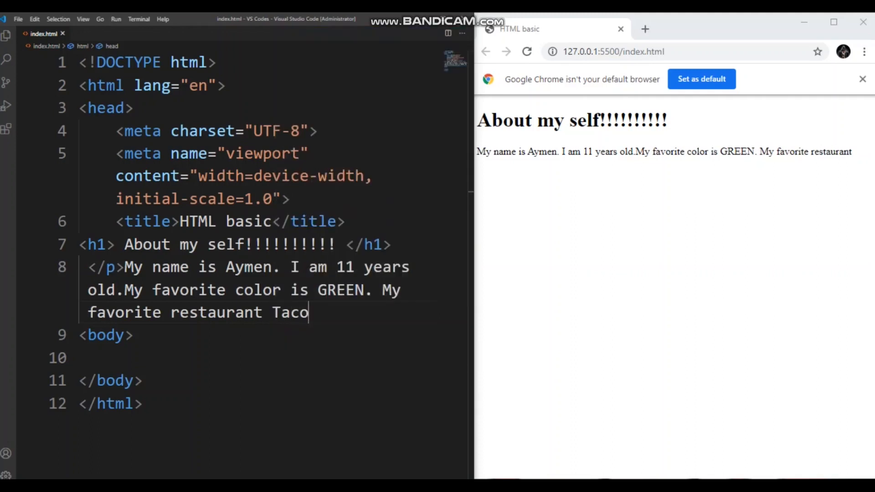
type("Be")
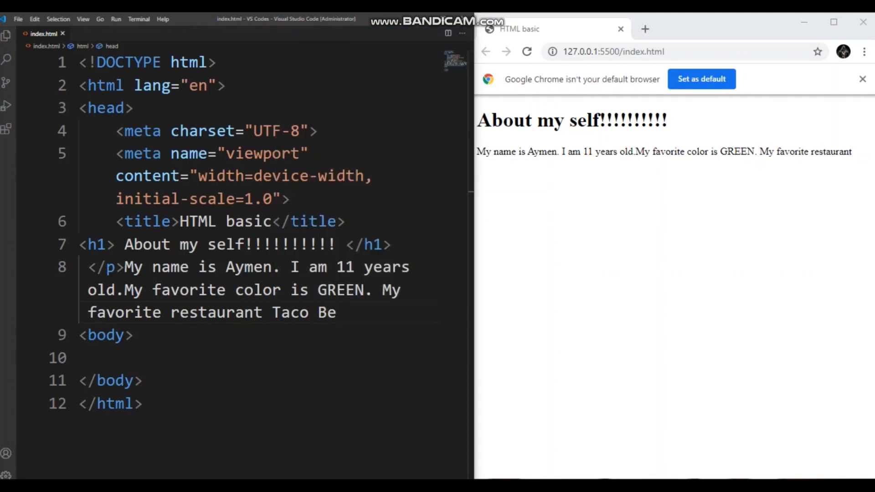
type("ll")
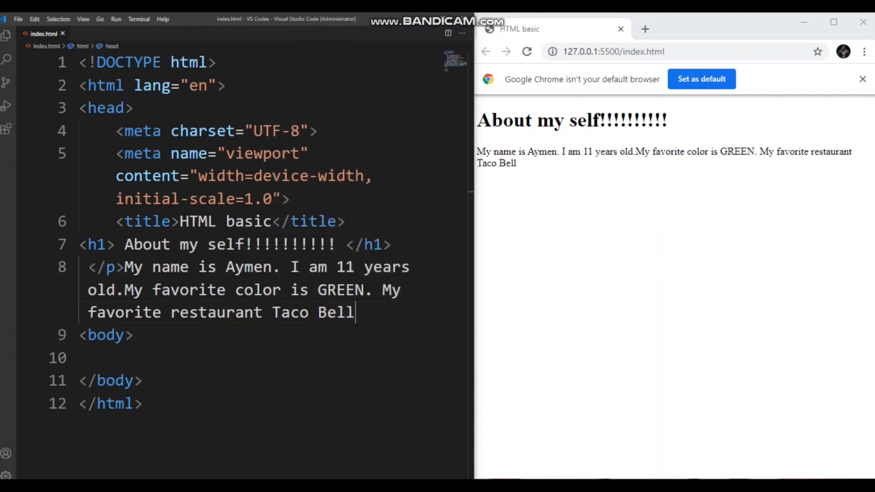
type(".")
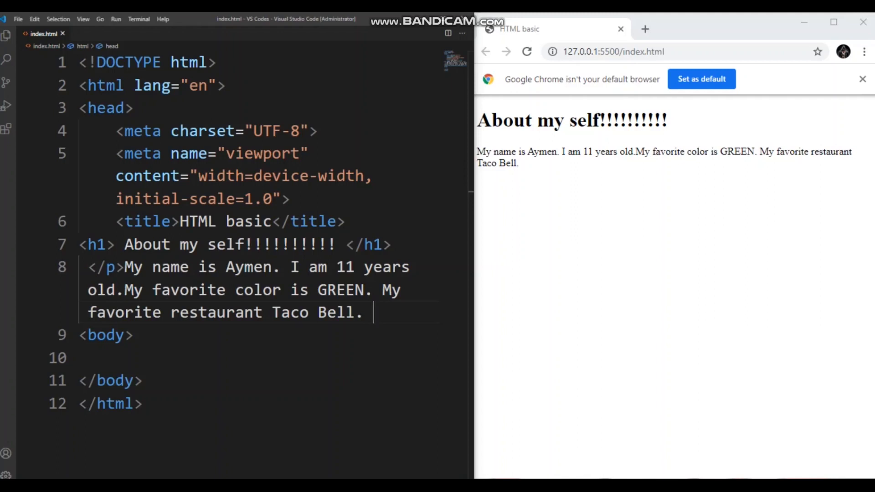
- Add the sentence 'My favorit movie is Frozen 2.'
type("M")
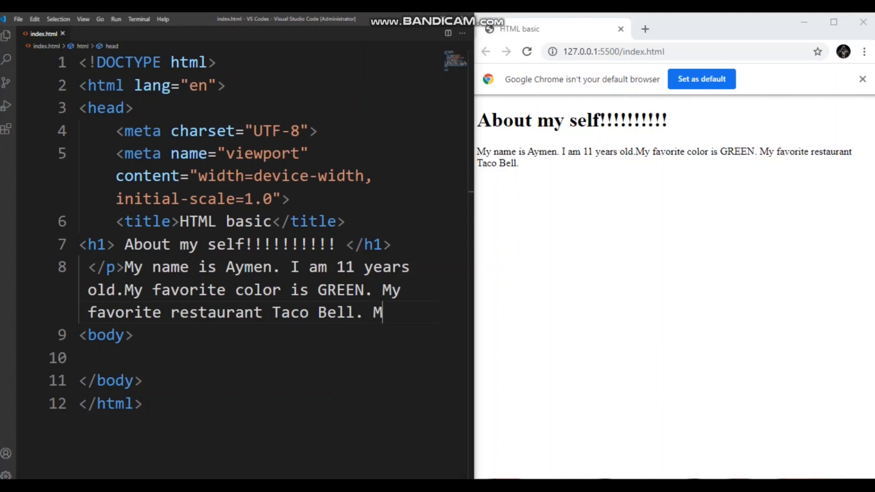
type("y fa")
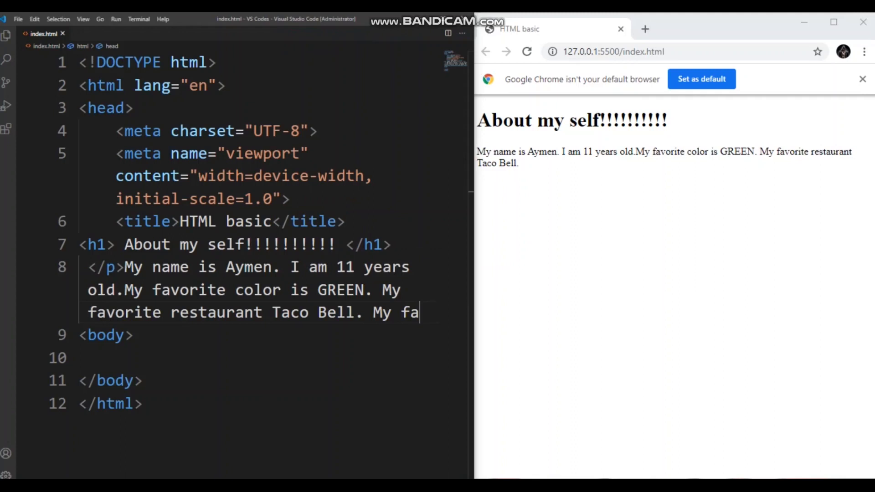
type("vorit")
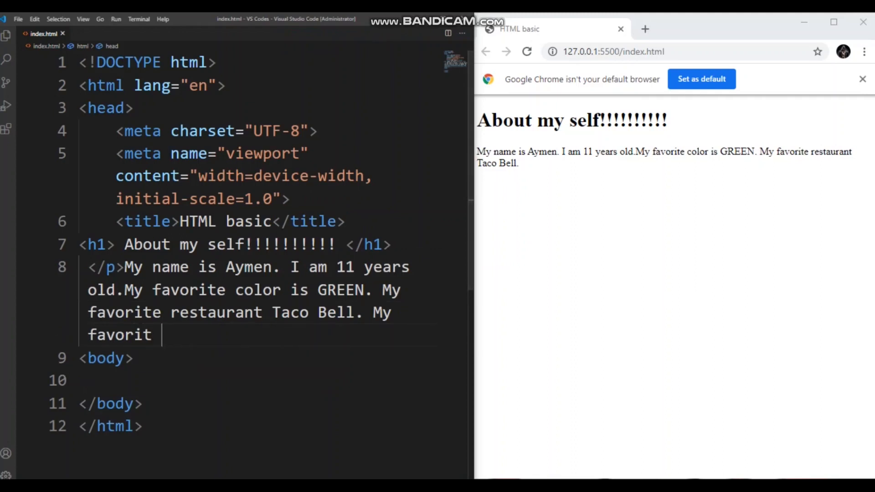
type("mo")
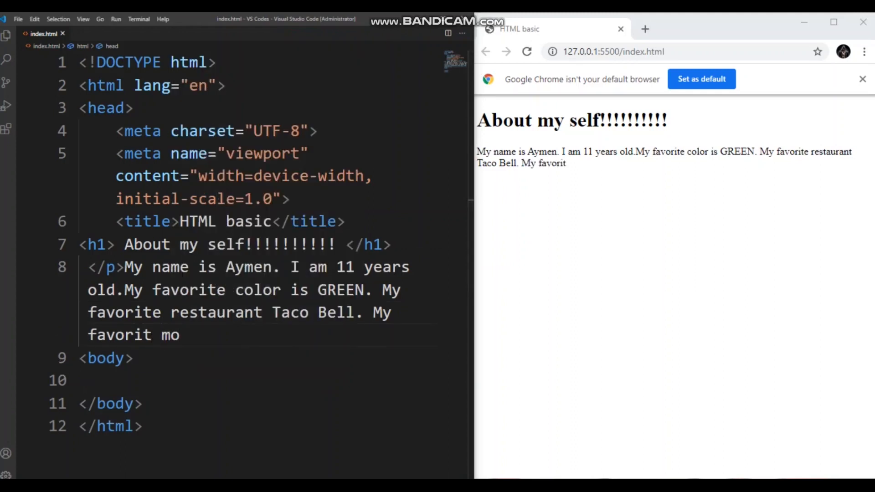
type("vi")
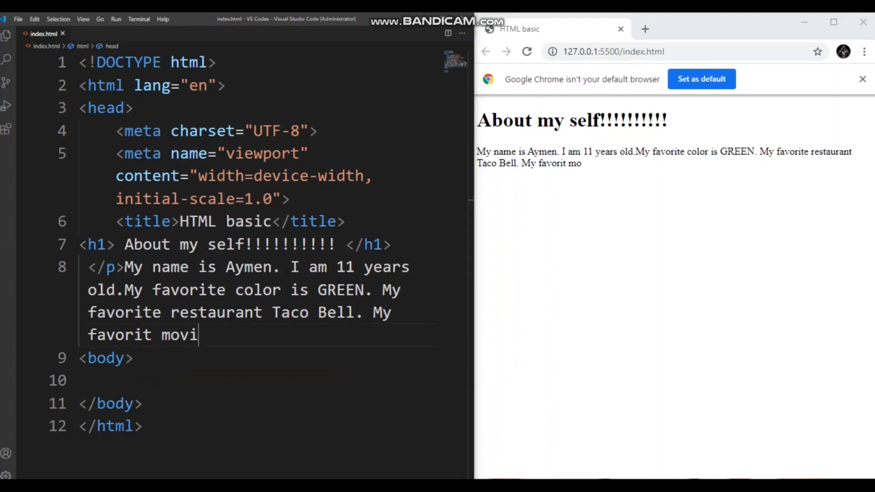
type("e is")
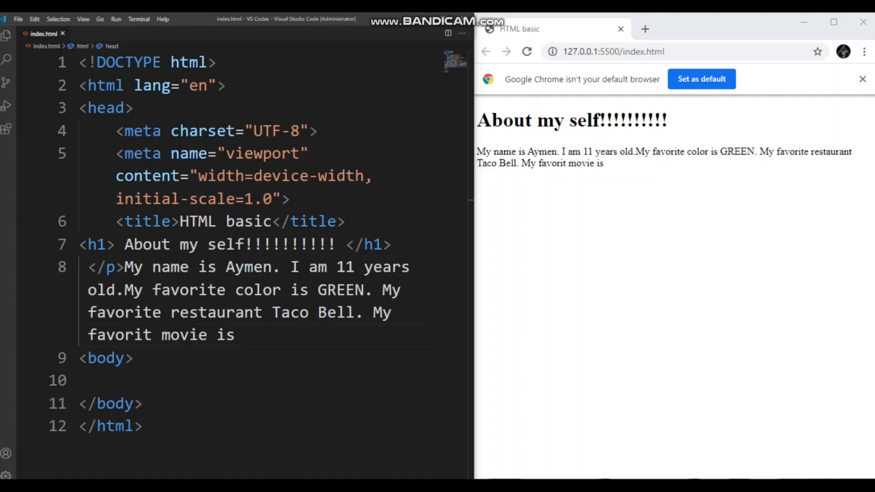
type("Fr")
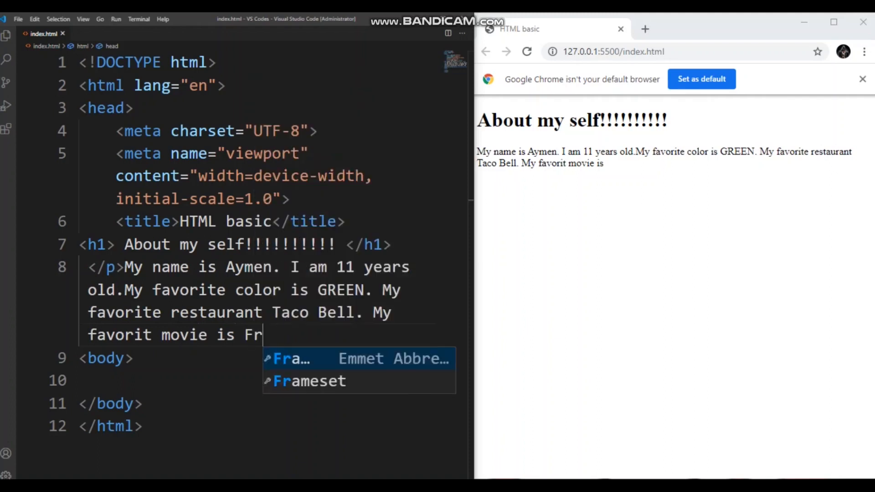
type("o")
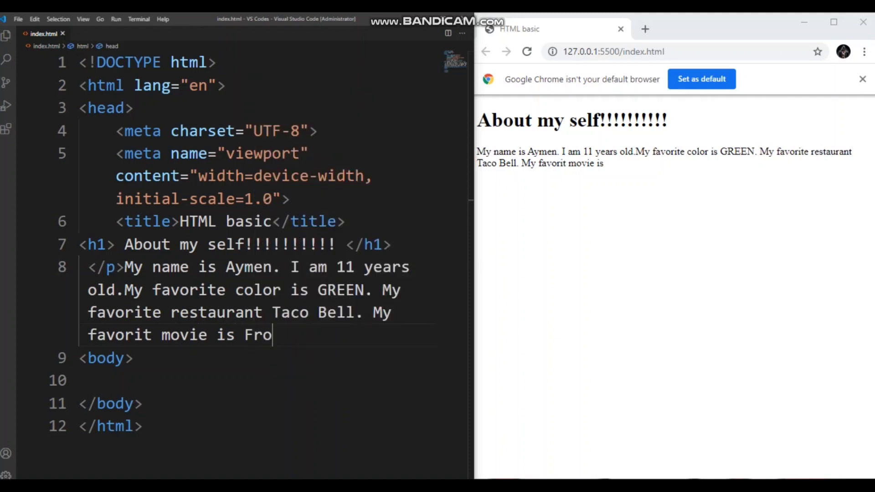
type("zen 2")
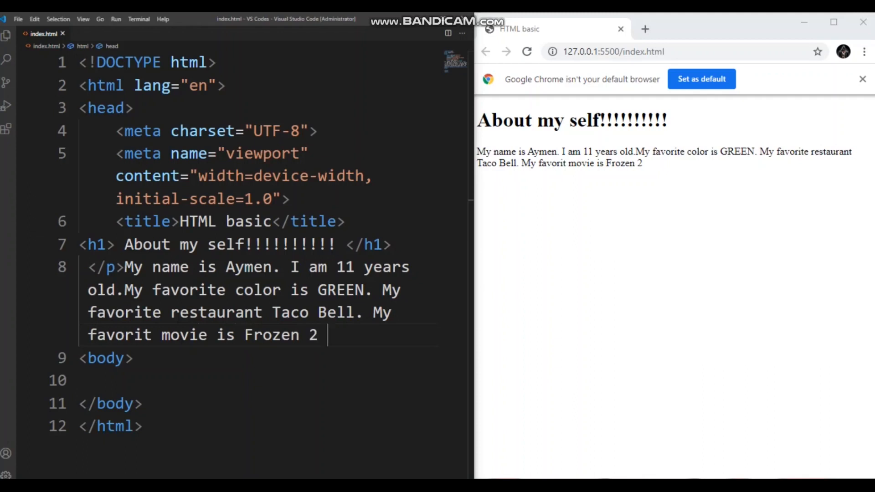
type(".")
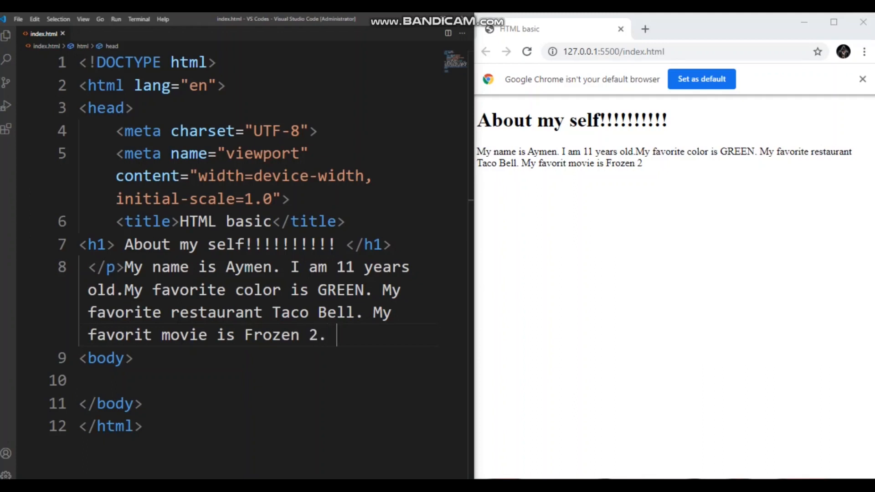
- Add the sentence 'my foavorite candy is KikKat.' to the paragraph
type("m")
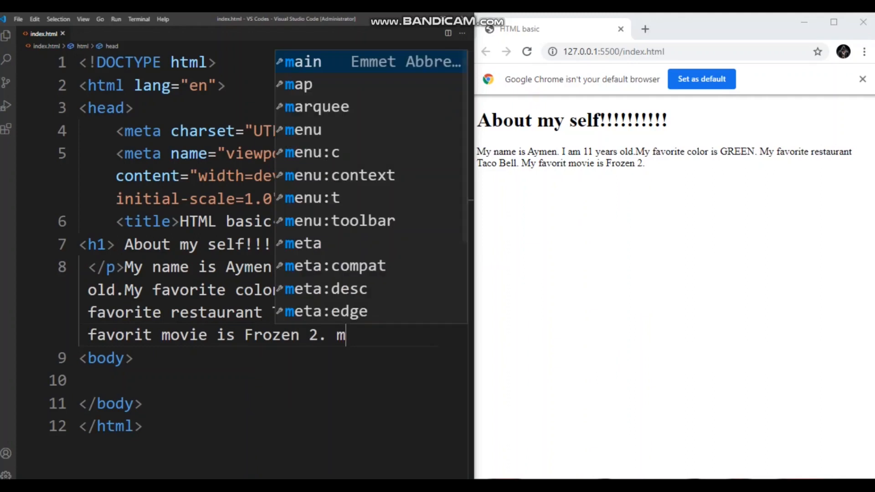
type("y")
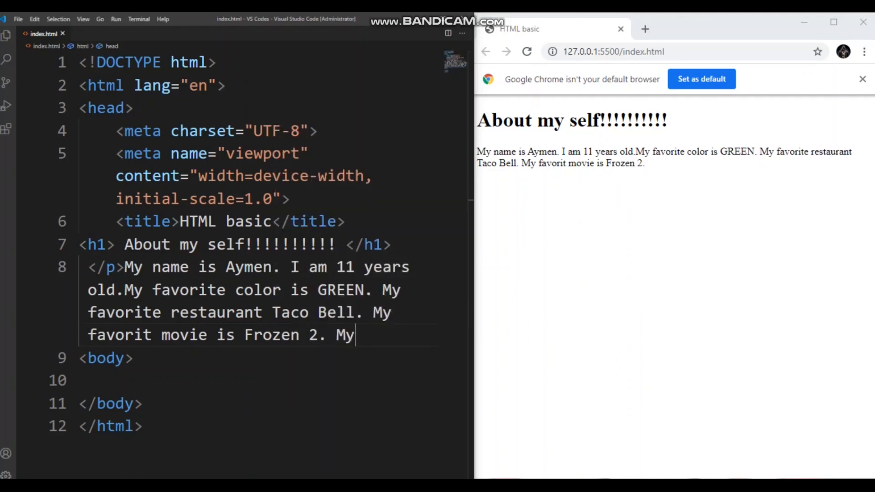
type("foa")
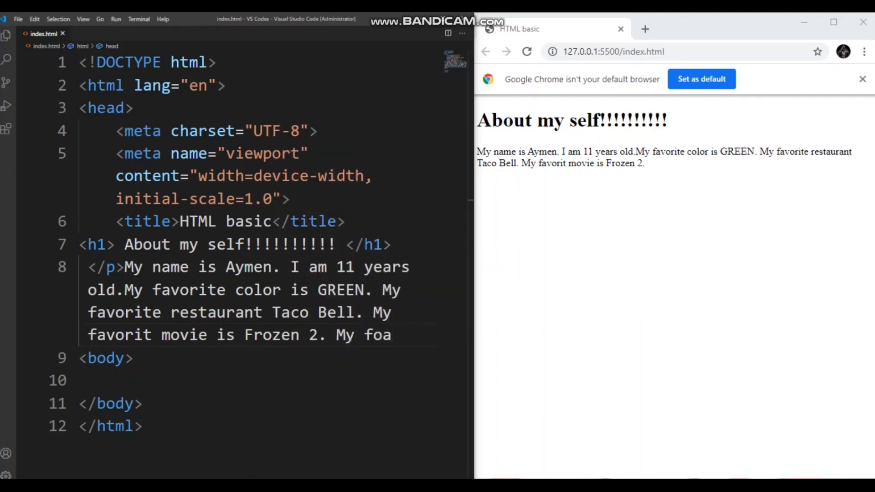
type("vori")
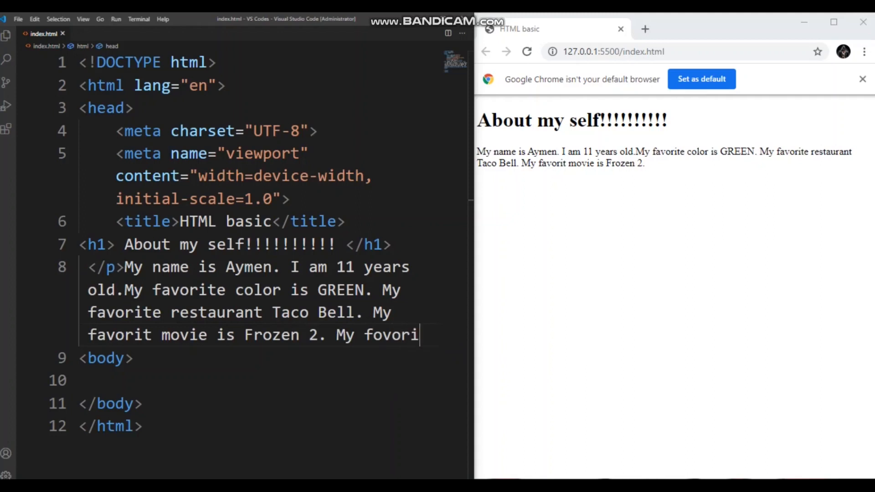
type("te")
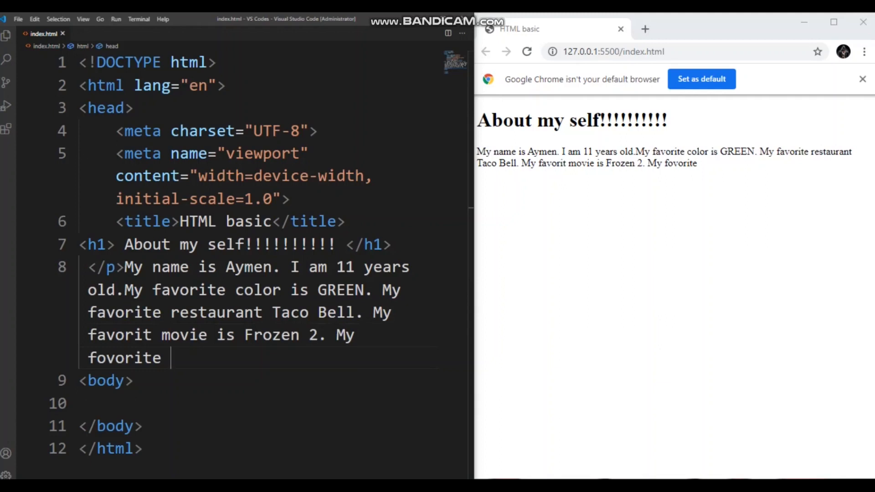
type("can")
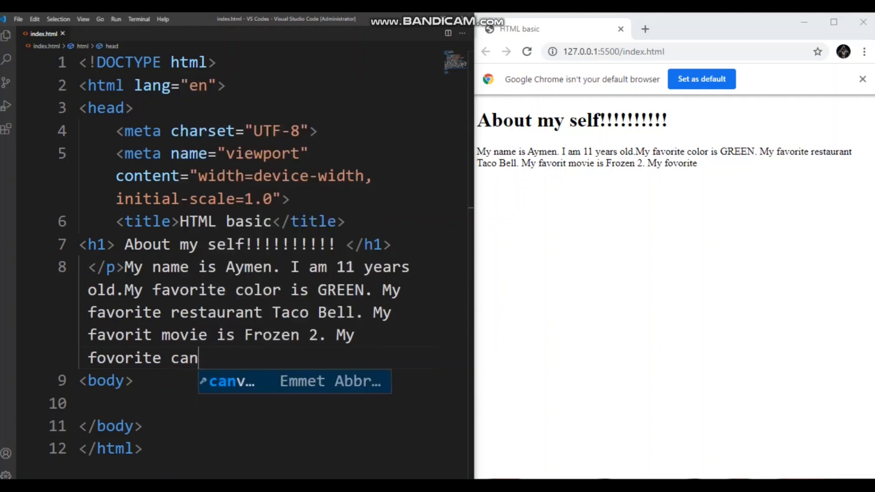
type("dy")
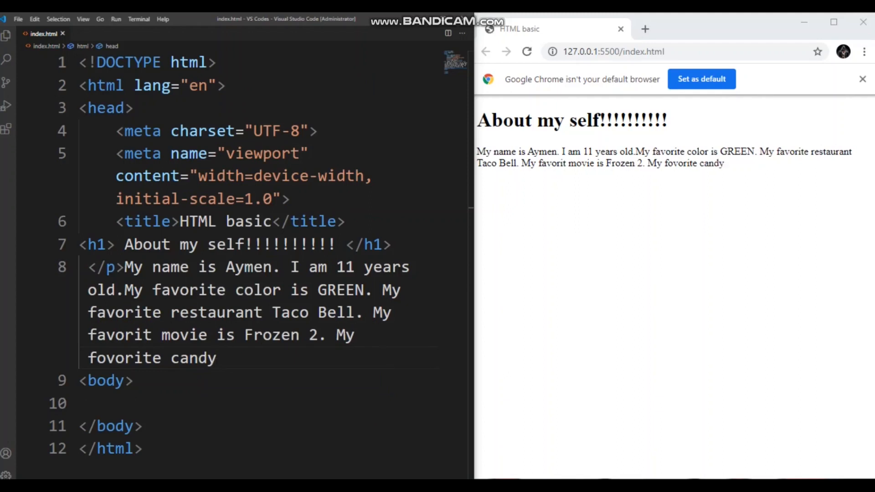
type("is")
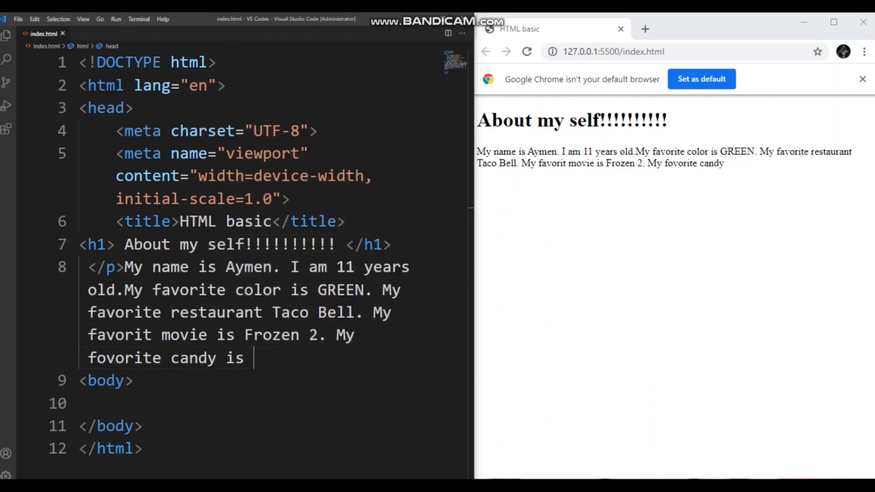
type("Ki")
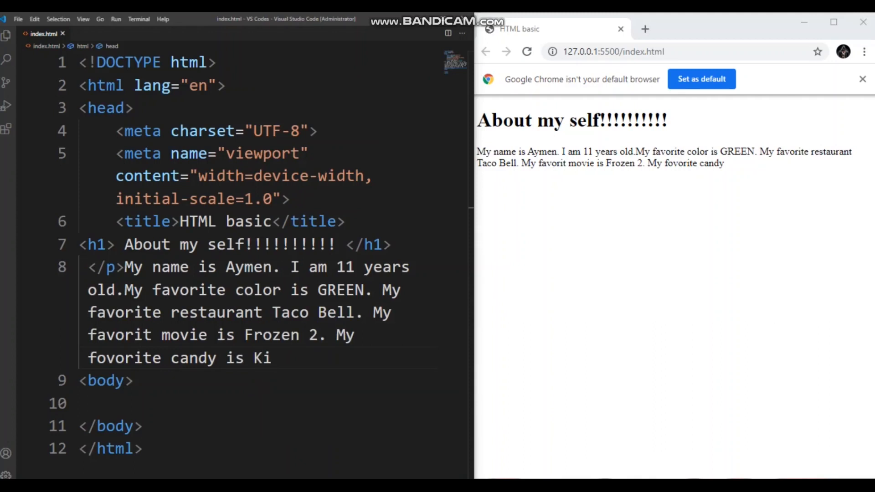
type("kKat")
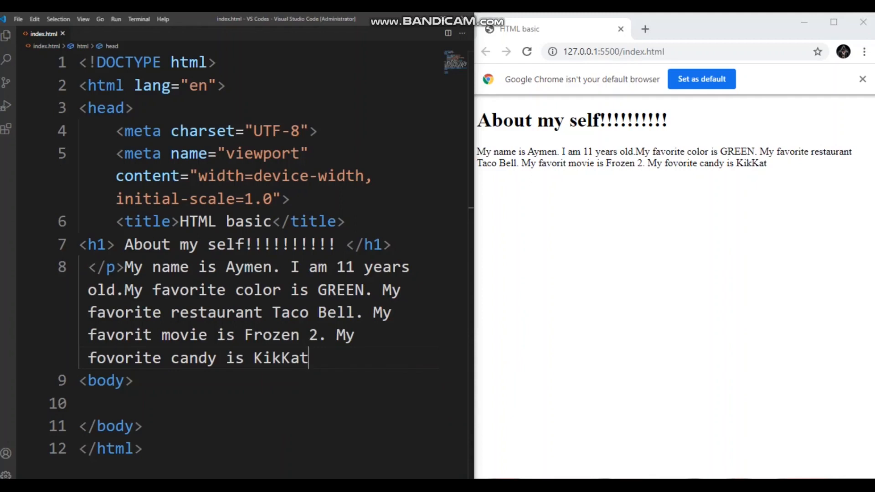
type(". My")
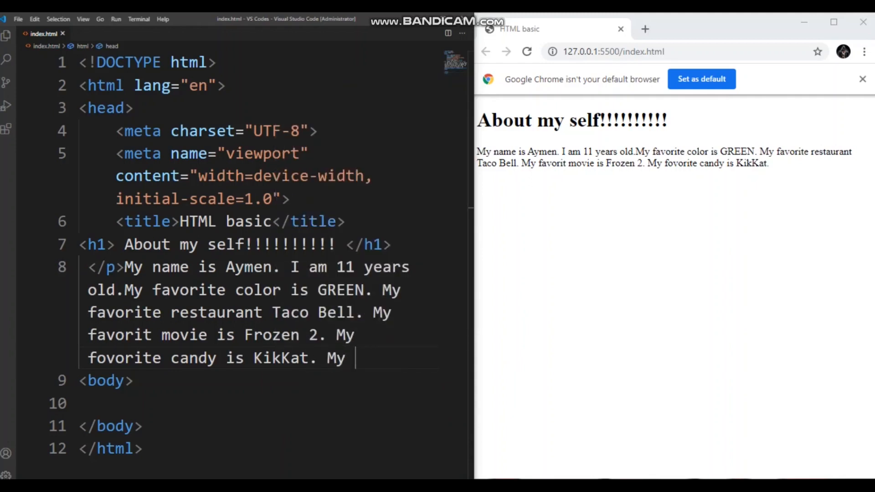
- Add the sentence 'My favorite songs are Hate Me and Falling.'
type("favorite song is")
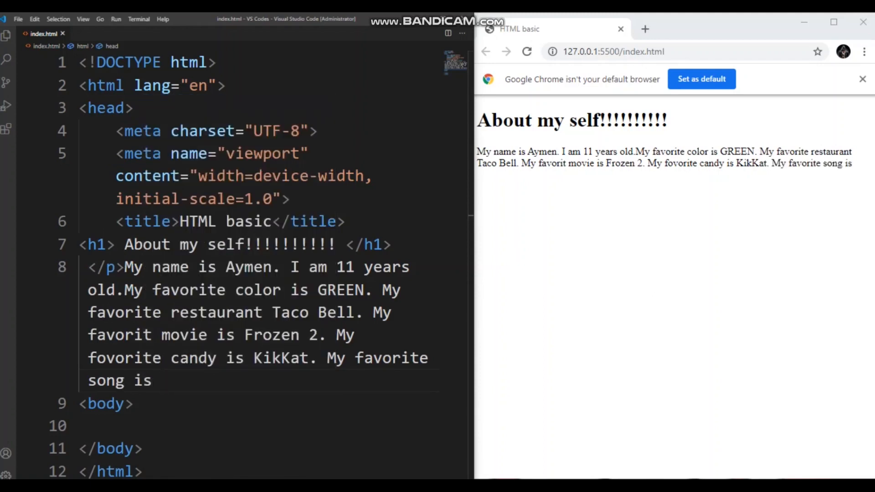
type("h")
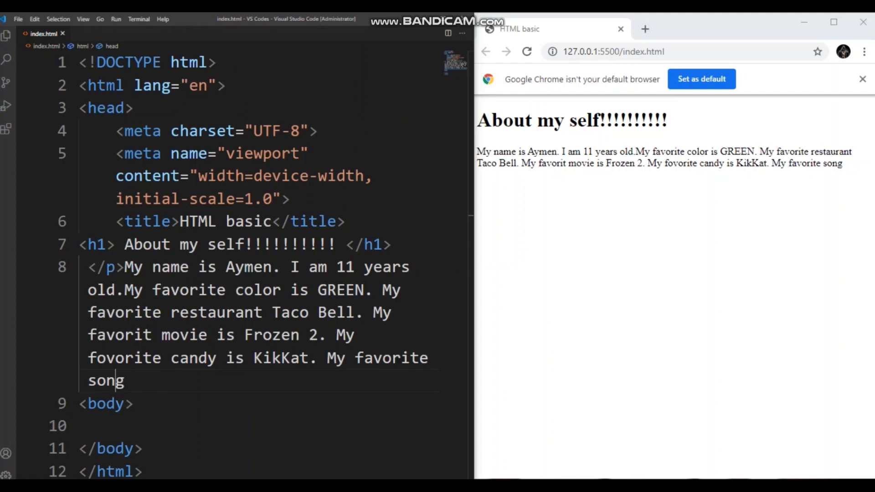
type("s")
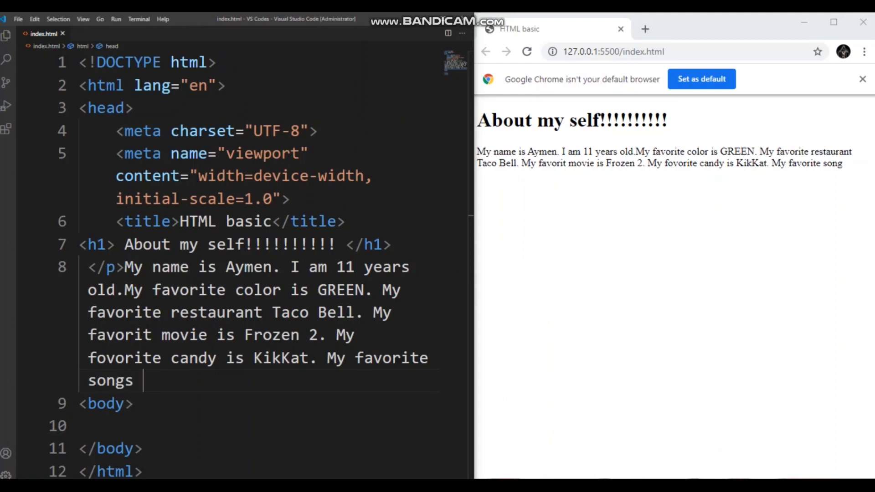
type("are H")
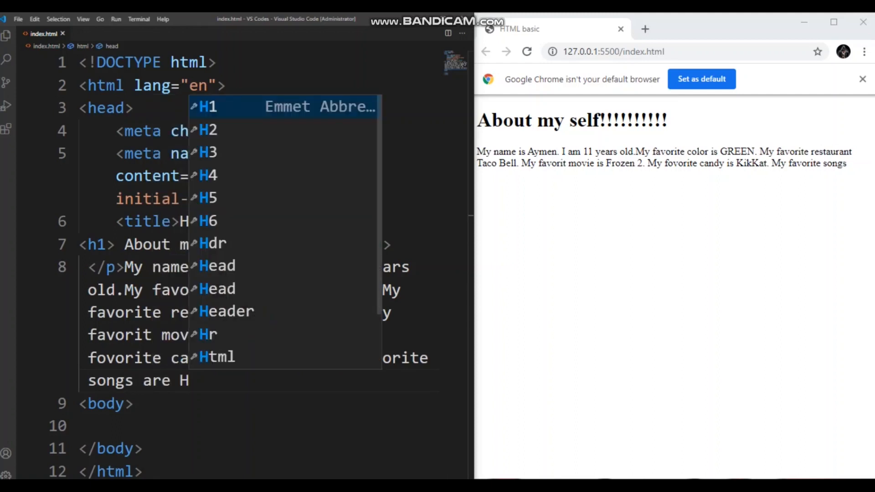
type("ate Me and F")
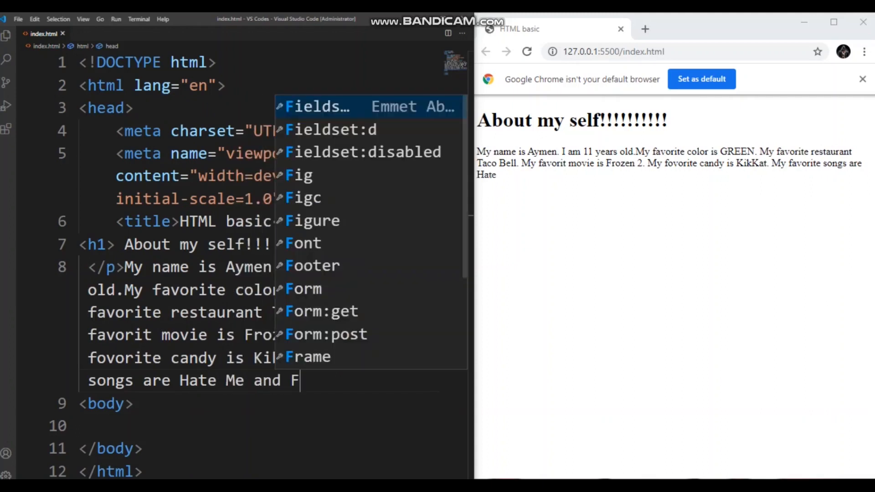
type("alling")
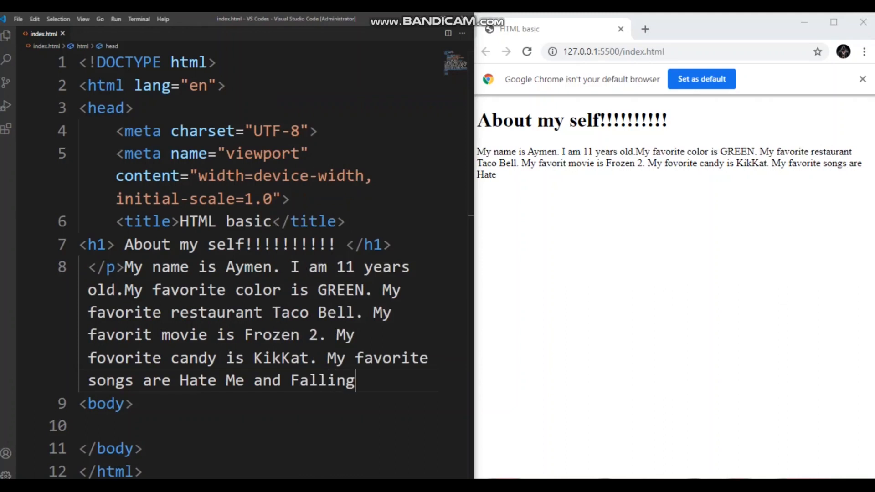
type(".")
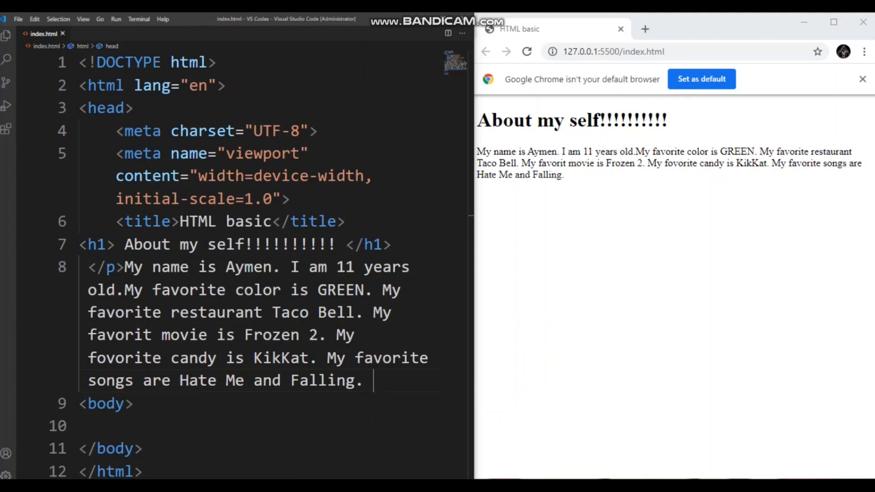
type("m")
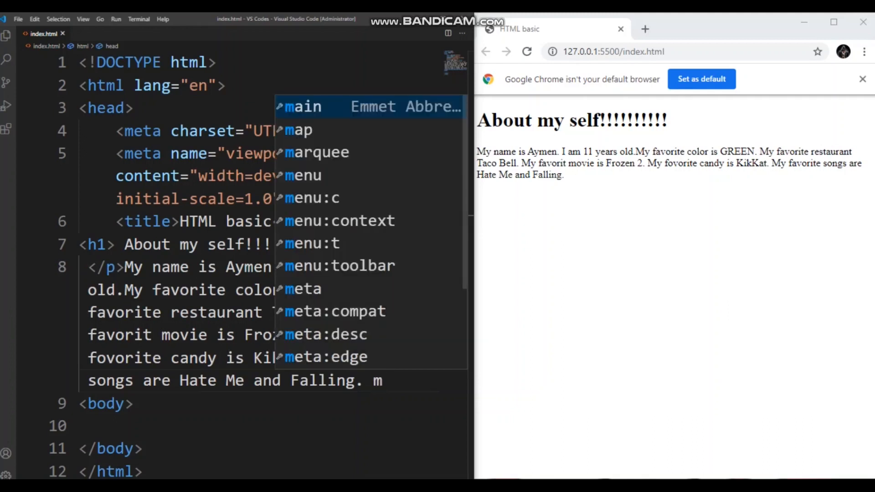
- Add 'My favorite numbers are 5 and 6.', accepting completions for favorite and numbers
key("Escape")
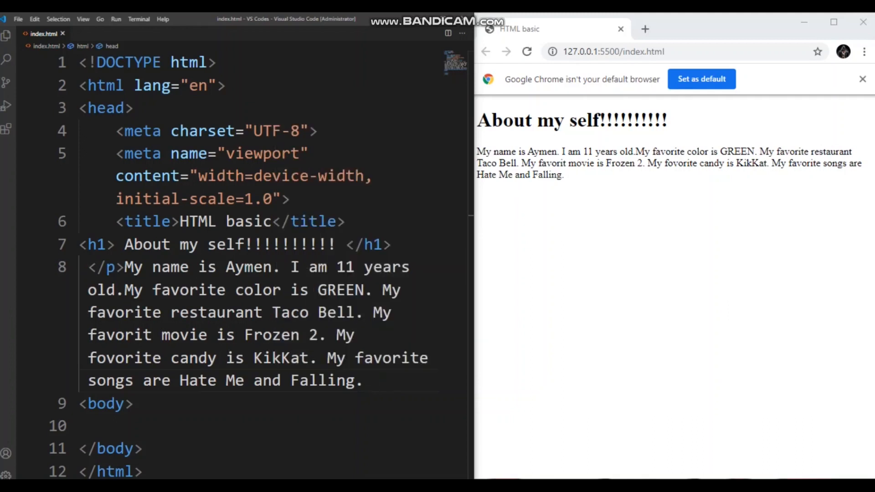
type("My f")
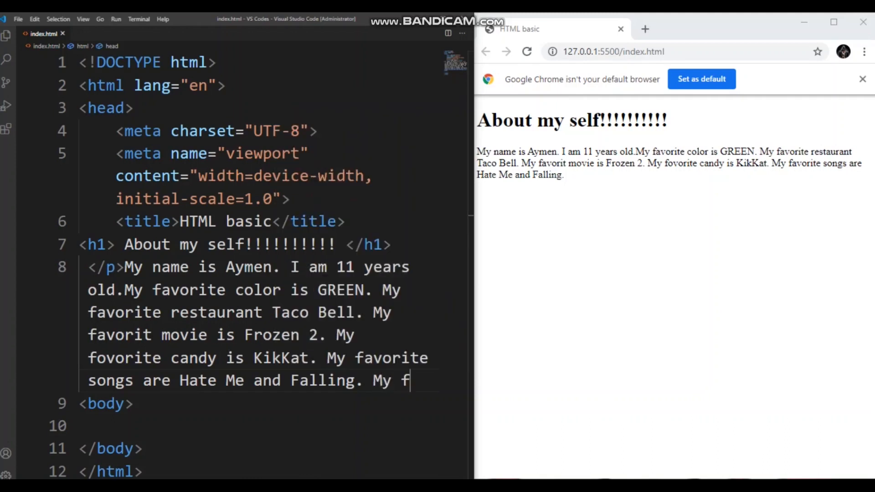
type("avor")
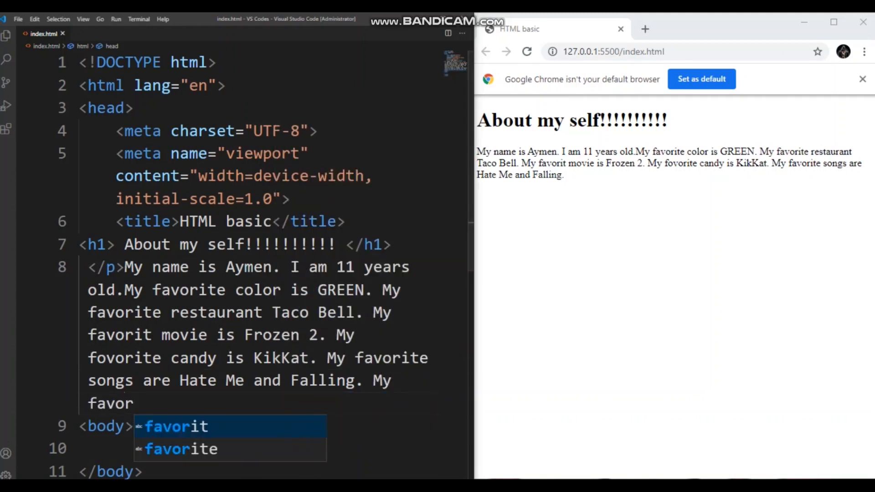
key("Tab")
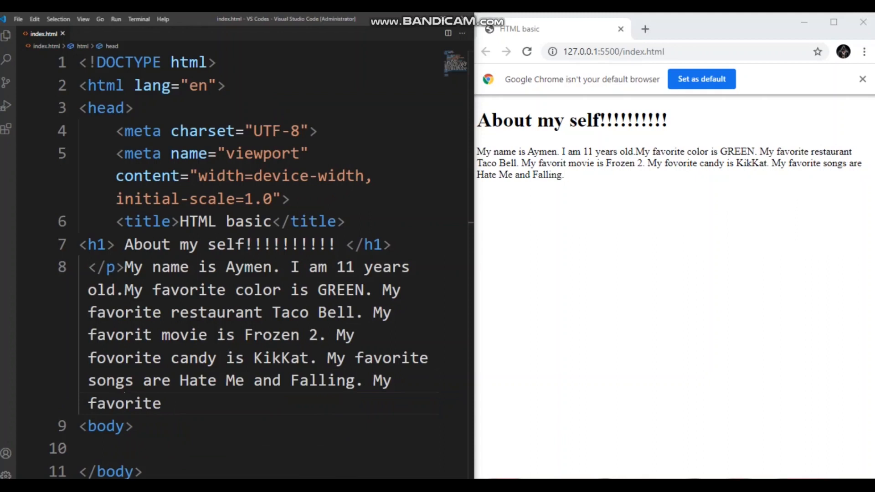
type("num")
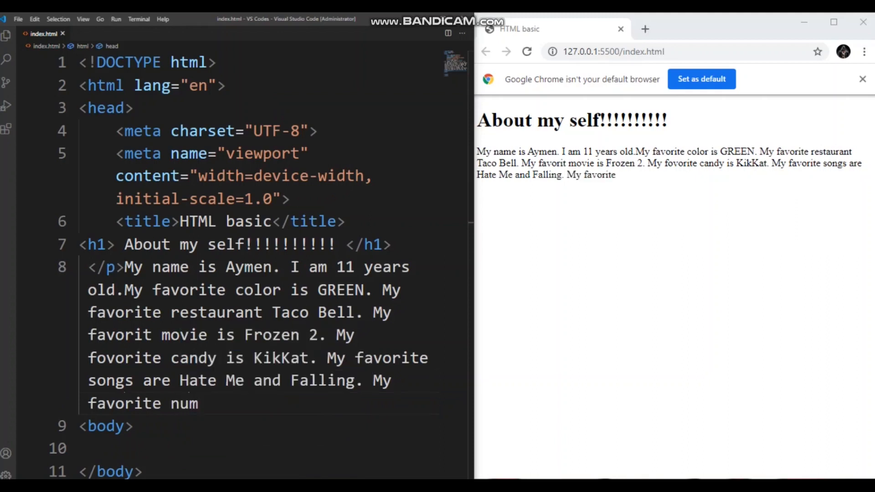
type("e")
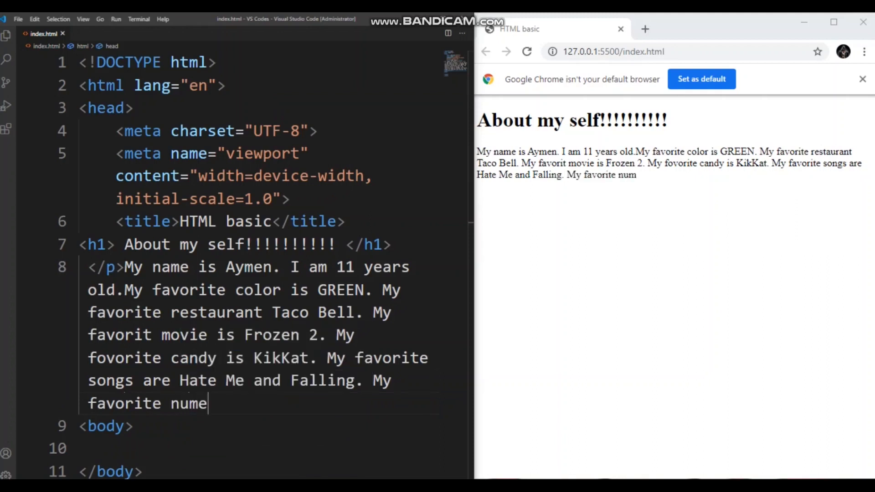
key("Backspace")
type("bers a")
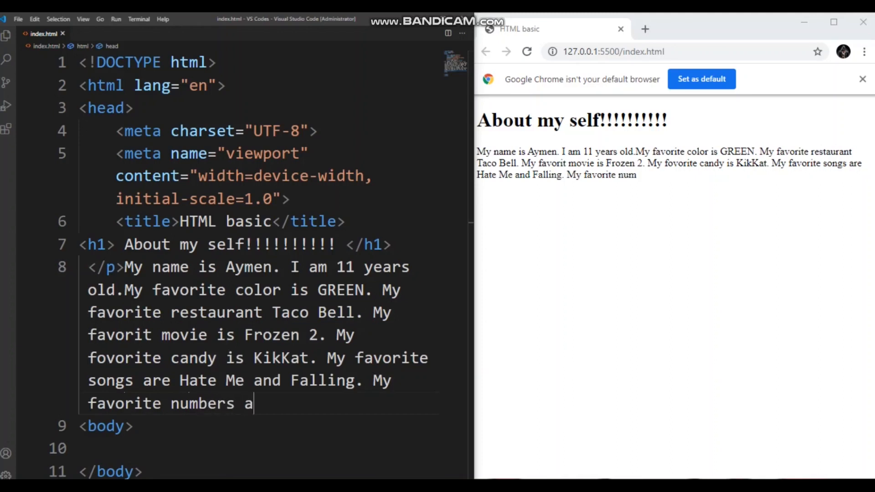
type("re")
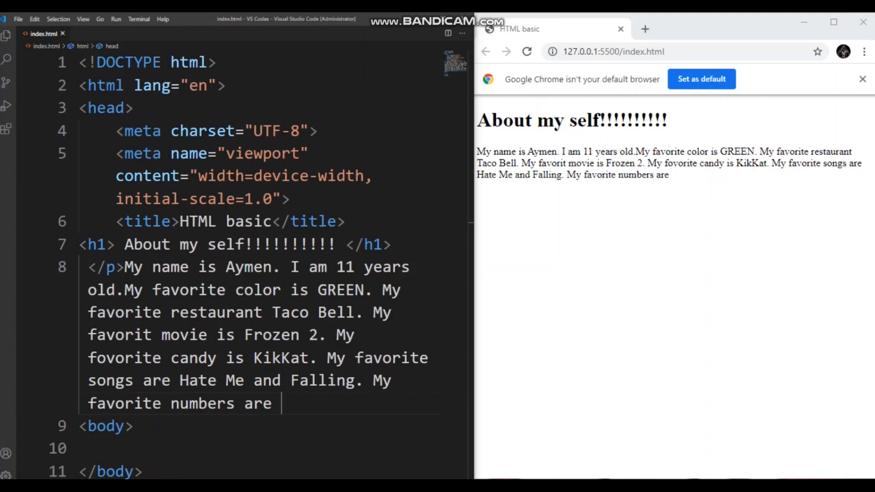
type("5 and 6")
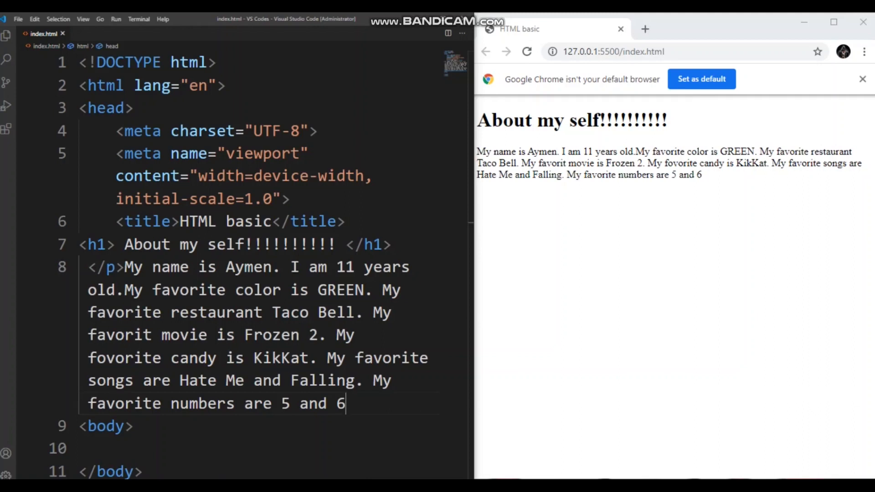
type(".")
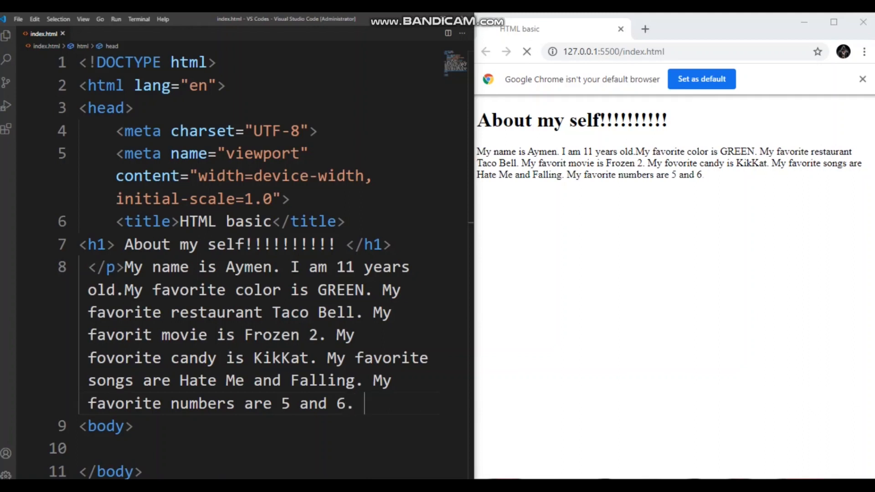
left_click(526, 51)
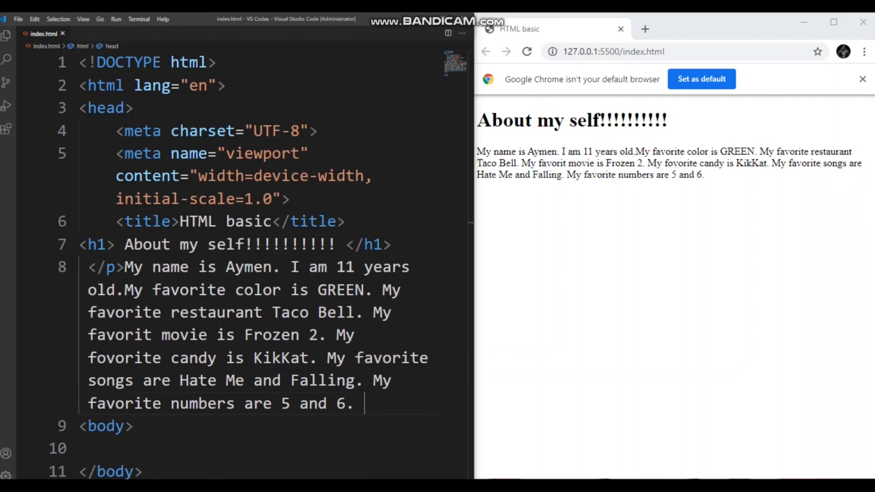
type("m")
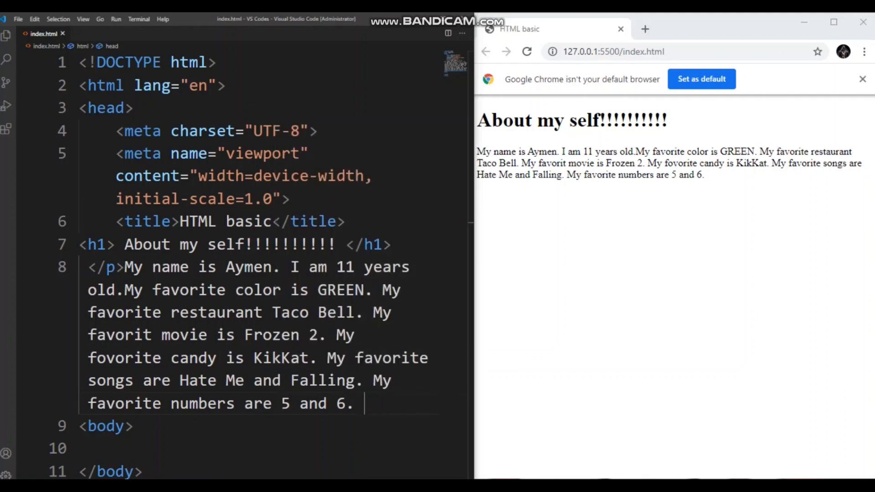
- Write 'I have 3 slibblings' then erase the sibling phrase, leaving just 'I'
type("M")
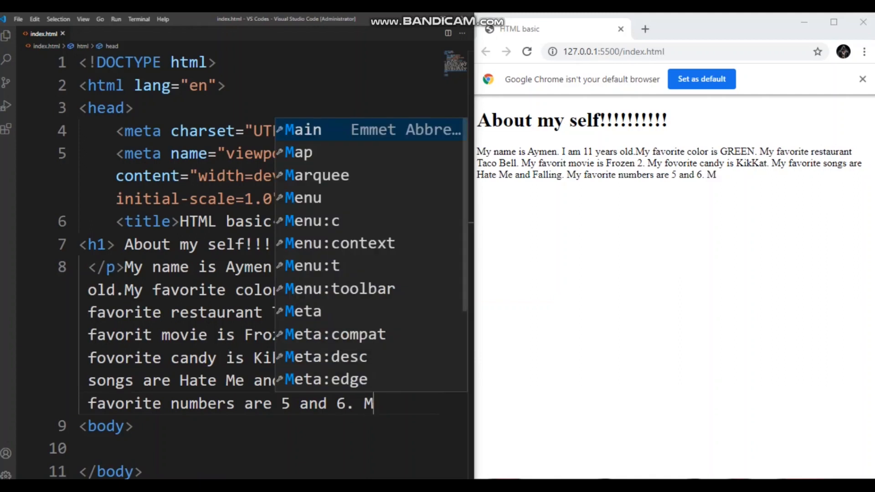
key("Escape")
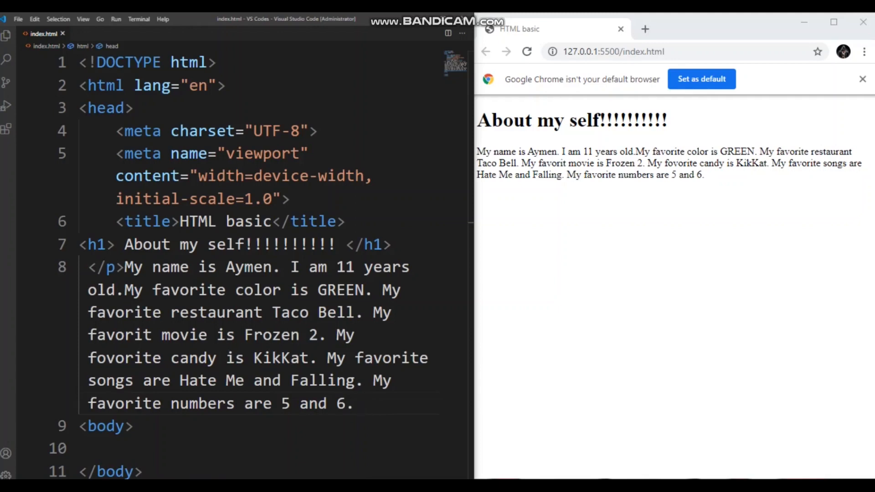
type("I")
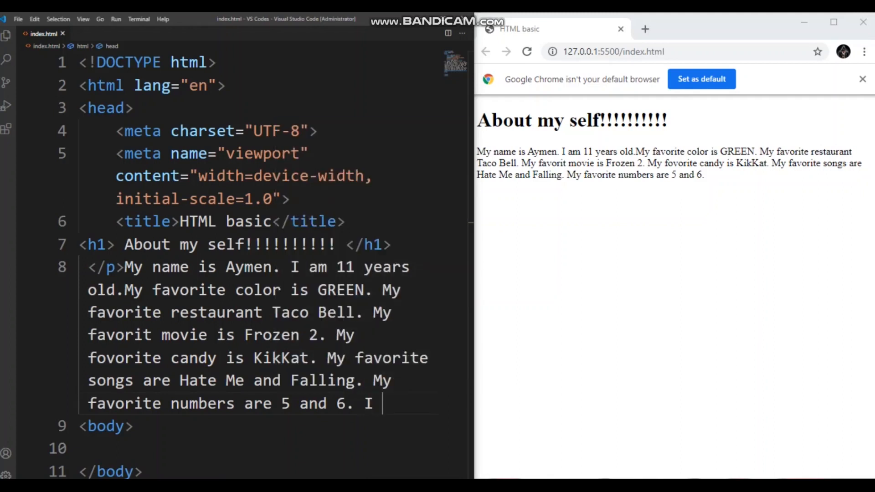
type("have 3 s")
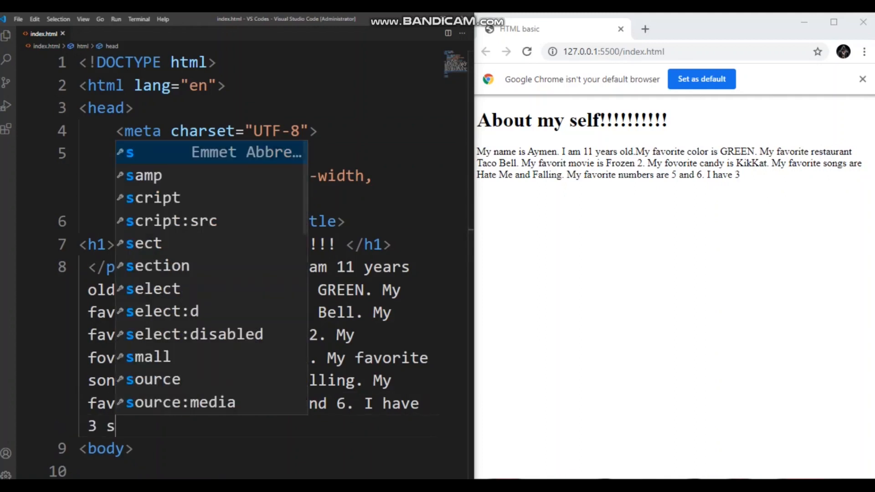
type("lib")
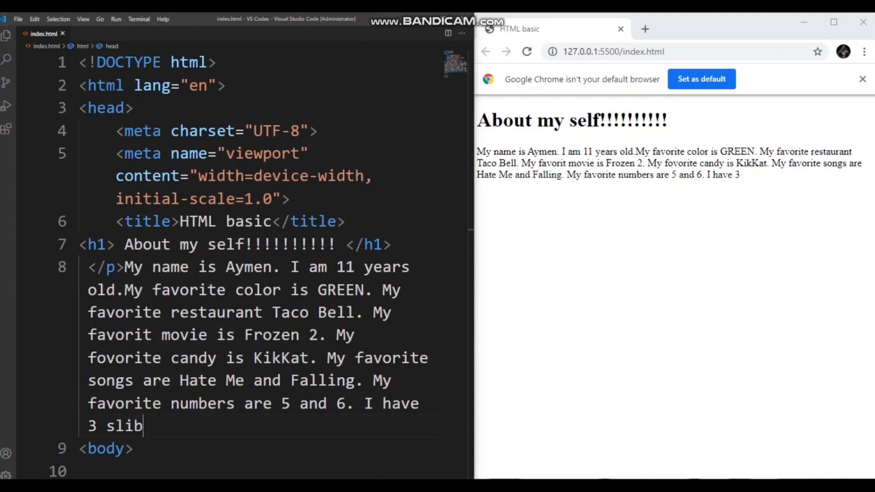
type("blings")
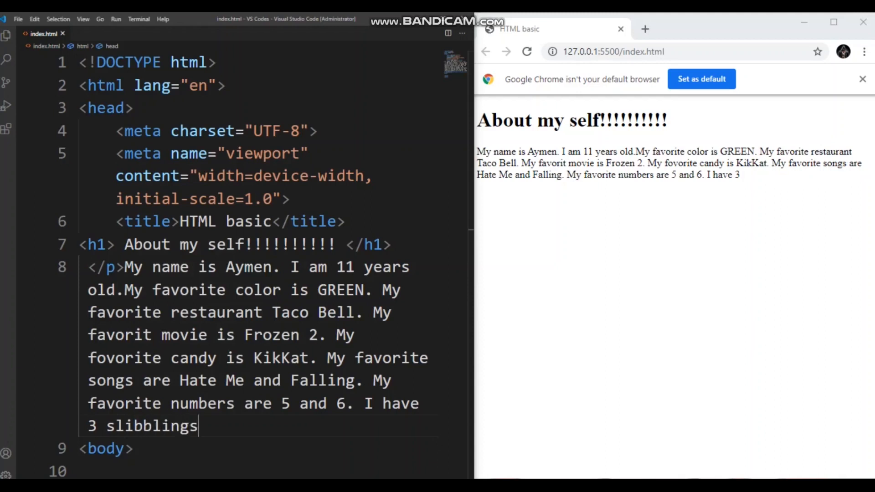
left_click(526, 51)
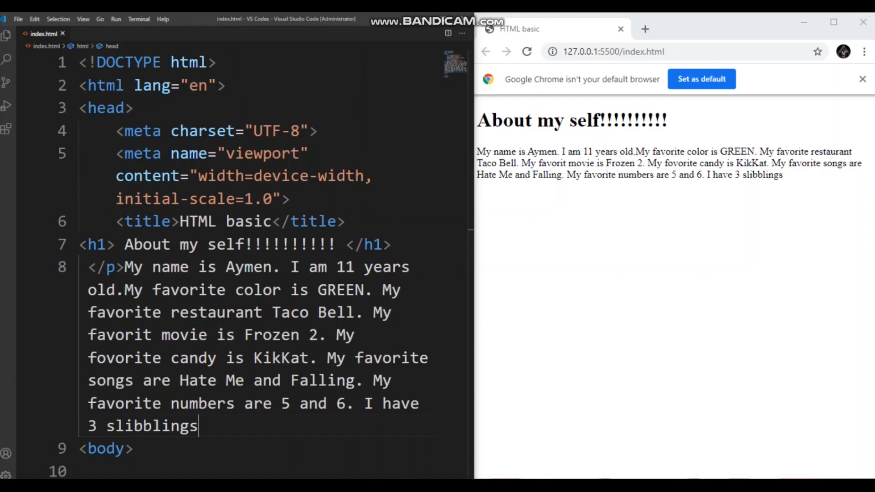
key("BackSpace")
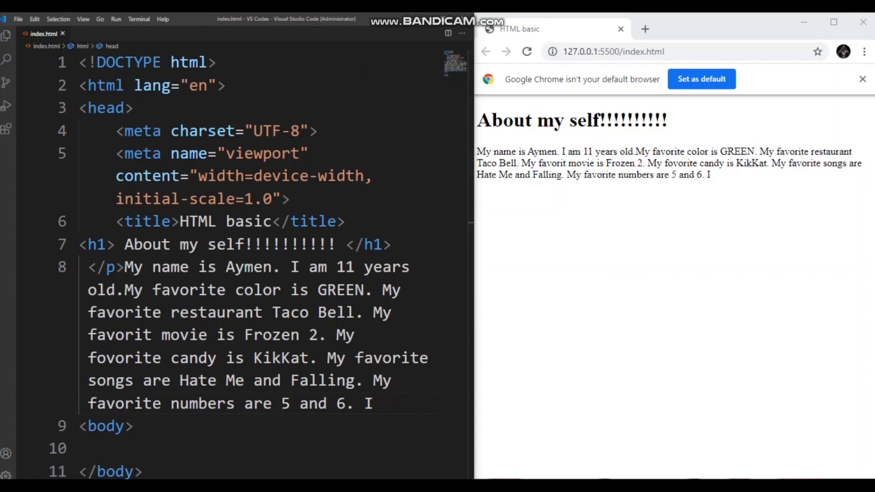
- Finish the sentence as 'I have darkkkkkkkkkkk brown eyes.'
type("hav")
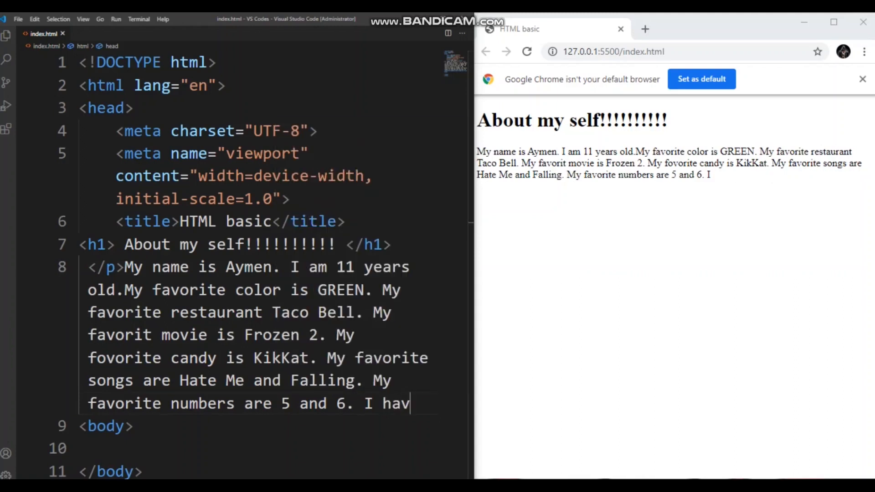
type("e")
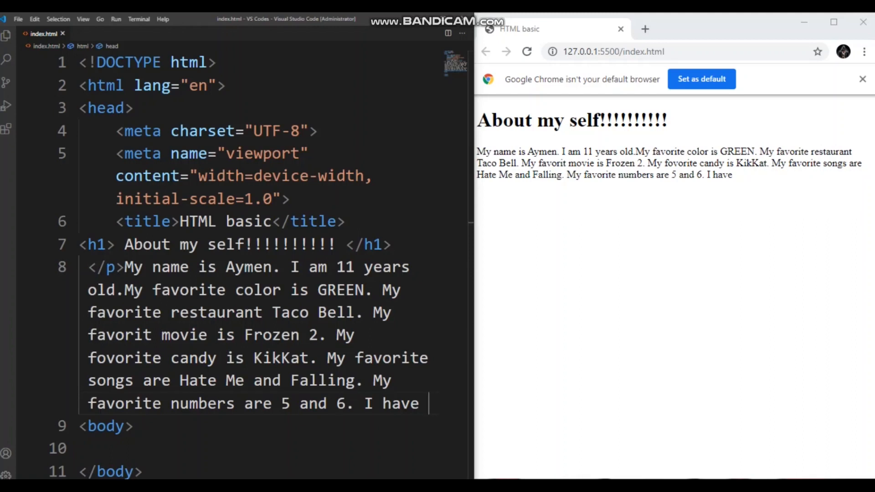
type("darkkkkkkkkk br")
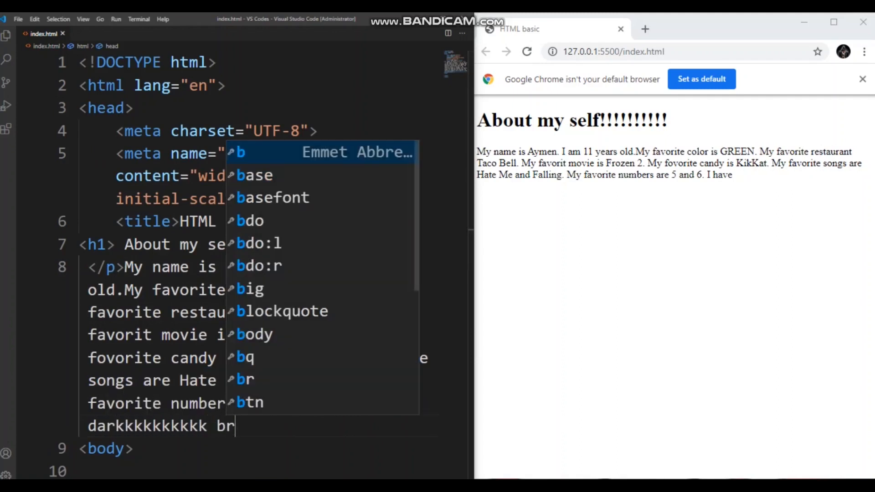
type("own ey")
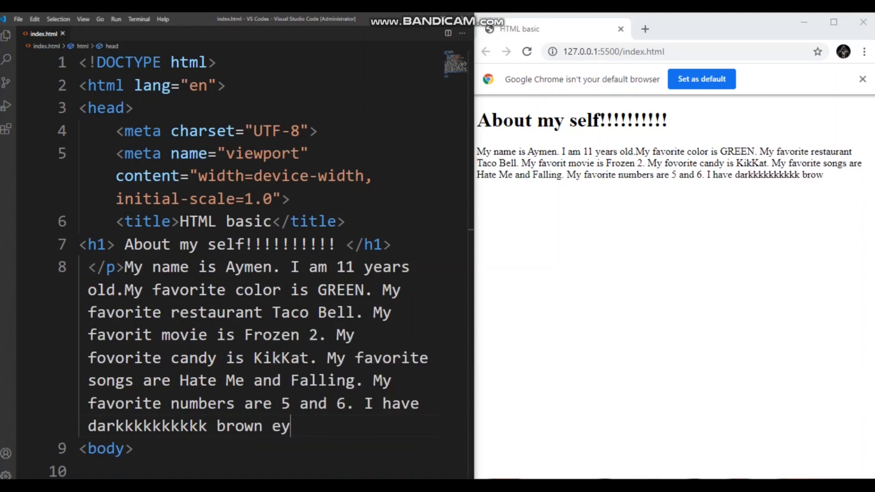
type("es.")
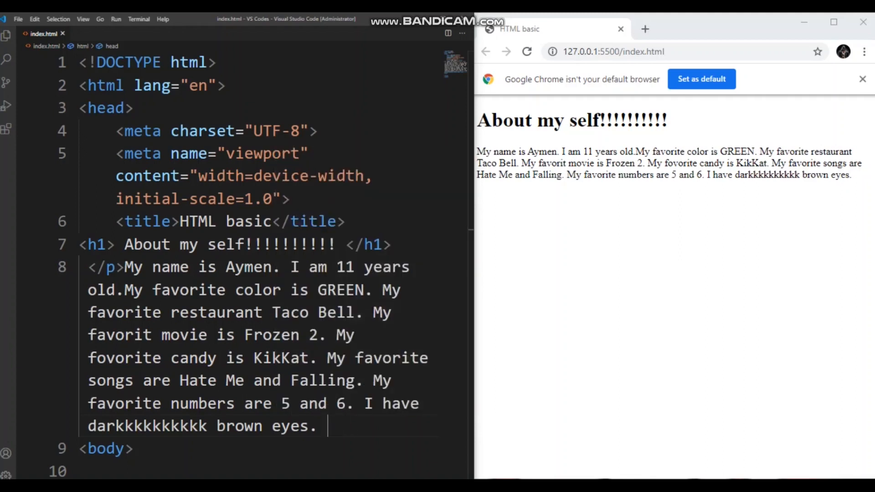
- Start the closing sentence 'My favorite animals are Arctic Fox'
type("My")
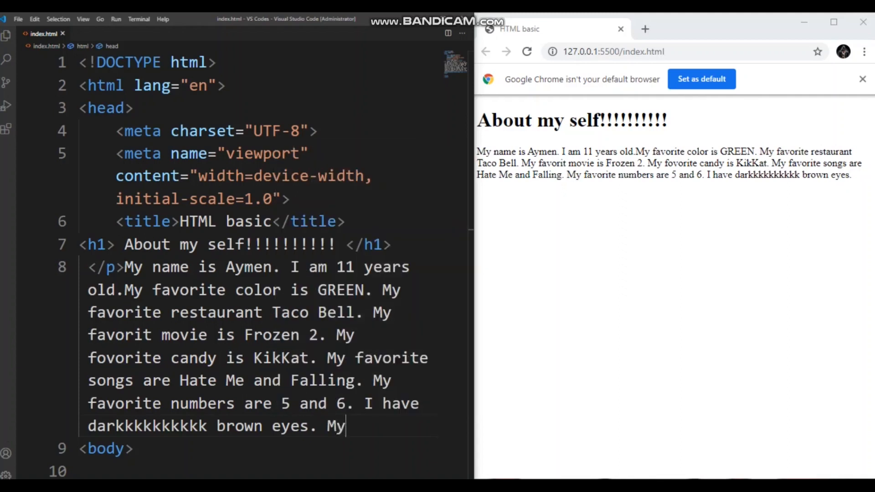
type("favorite")
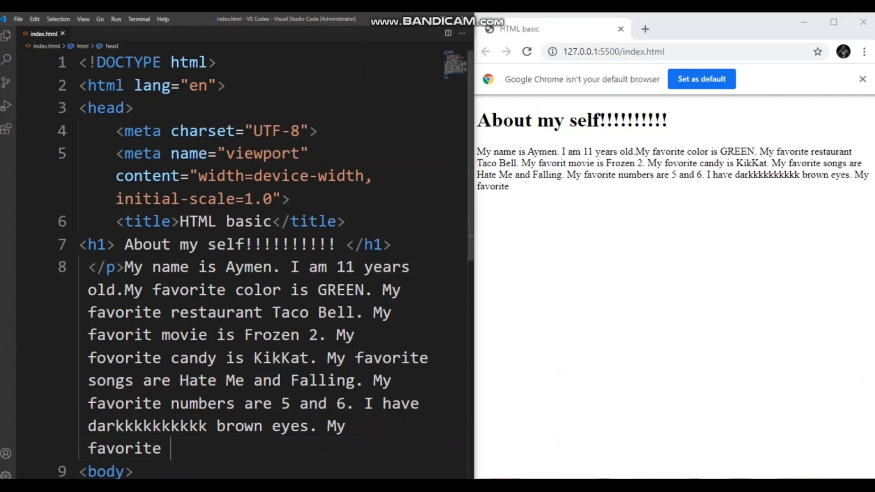
type("animals a")
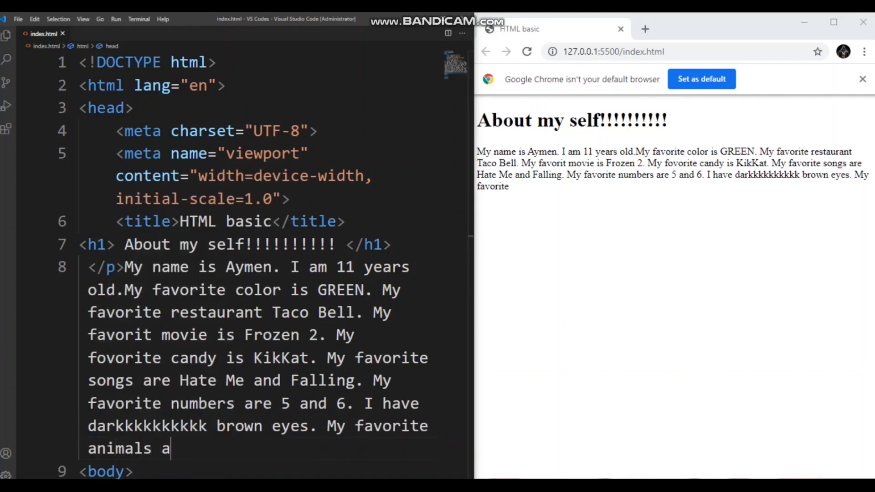
type("re")
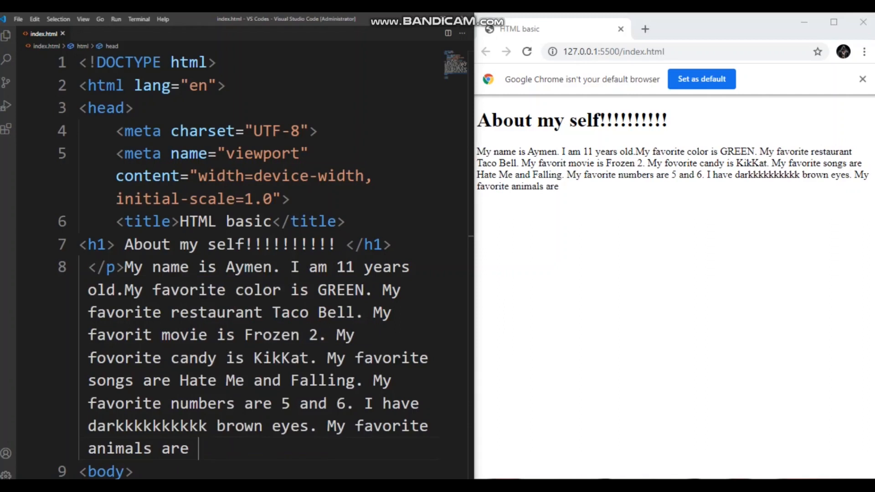
type("Arctic Fox")
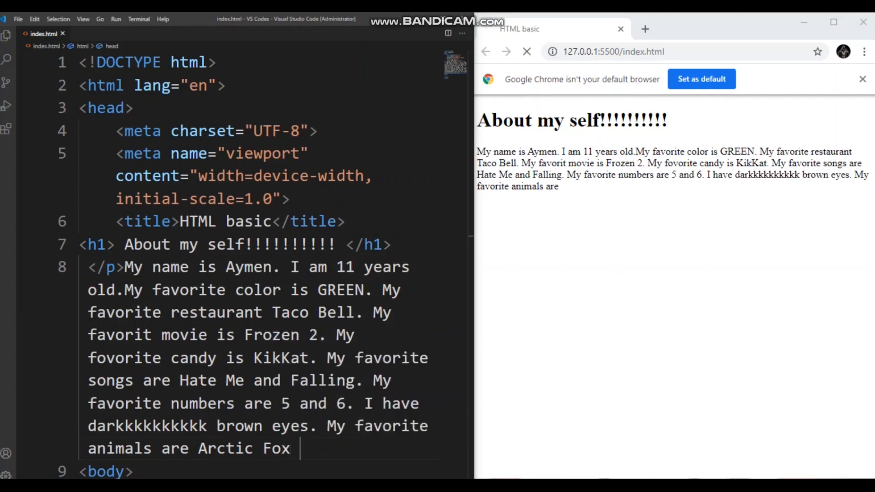
left_click(526, 51)
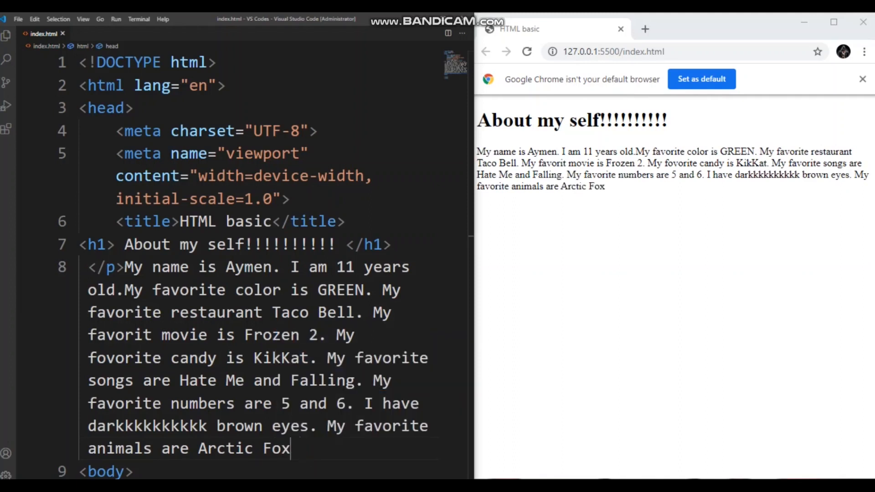
- Finish the animals list with 'Snow tigers, sonw owl, and pands.'
type(", S")
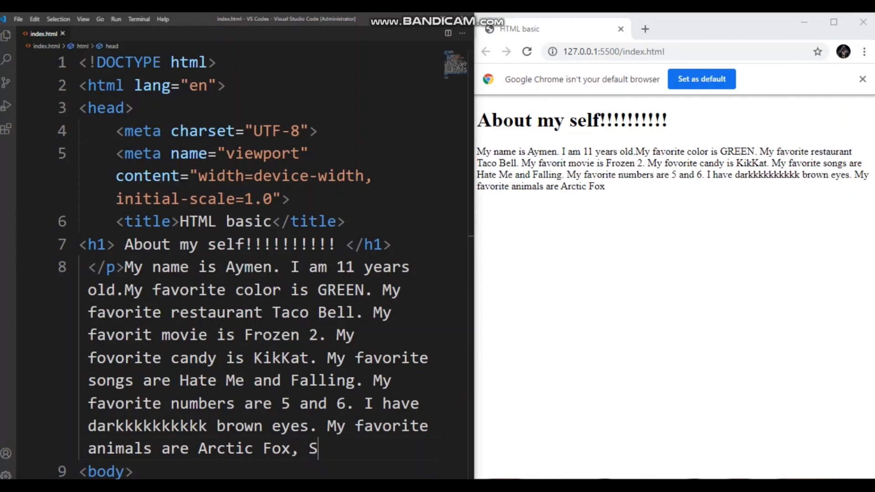
type("now")
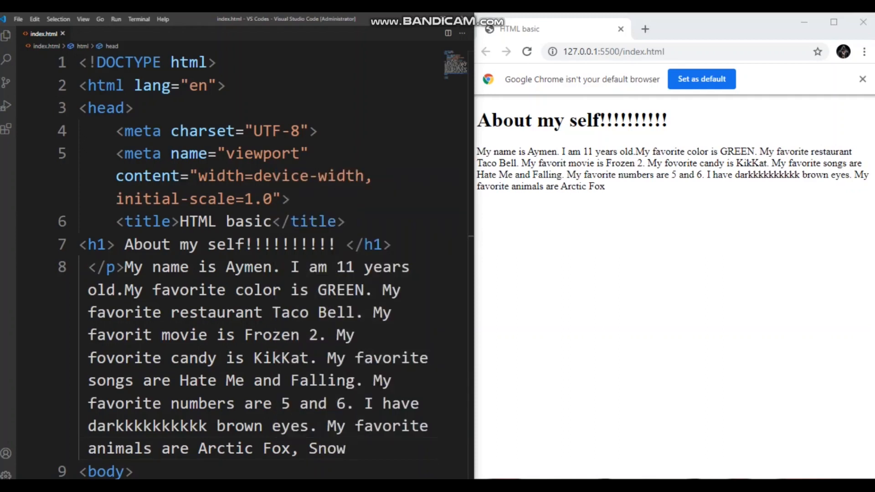
type("tige")
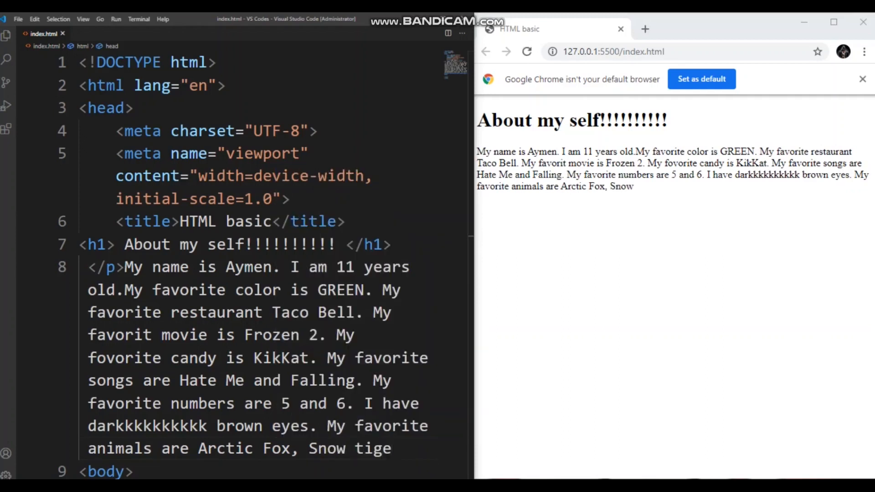
type("rs")
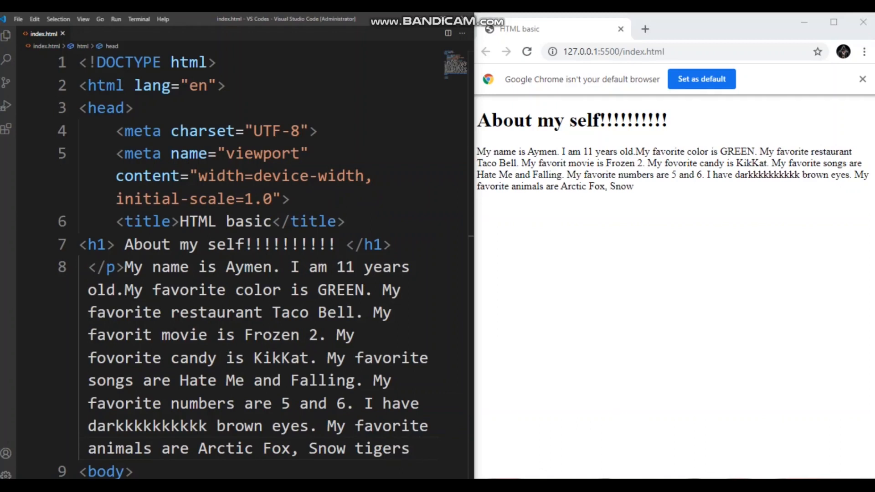
type(", sonw owl,")
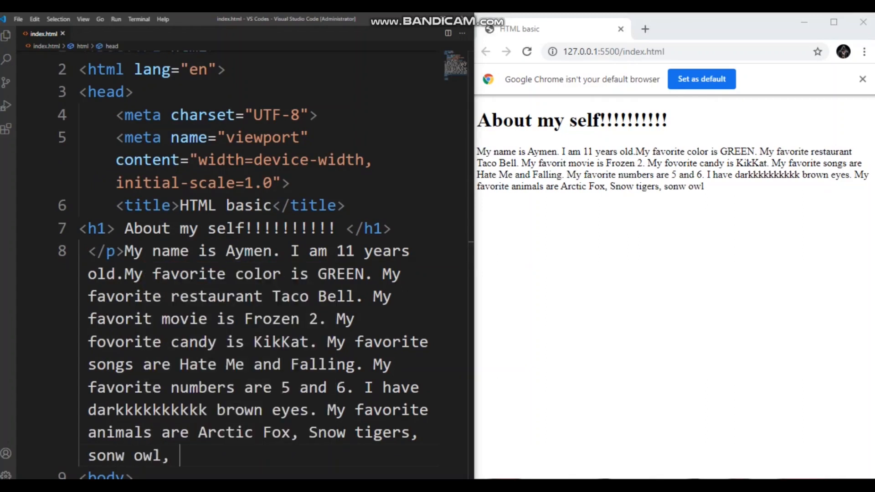
type("and")
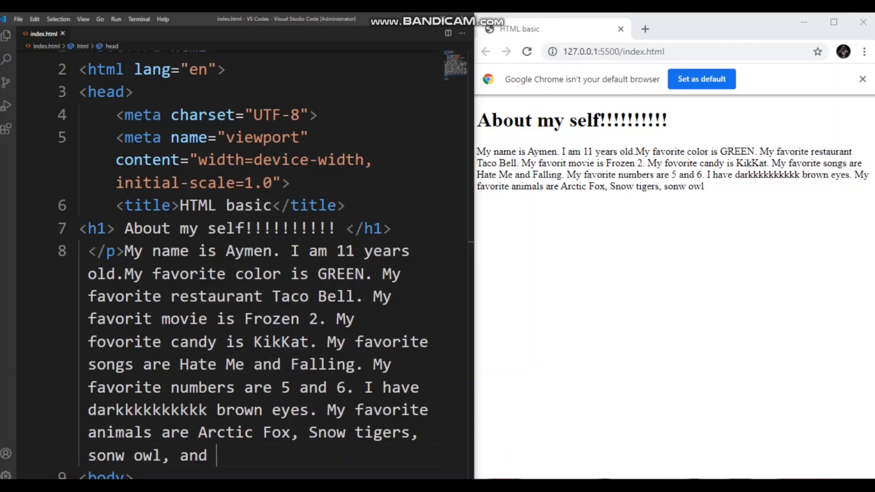
type("p")
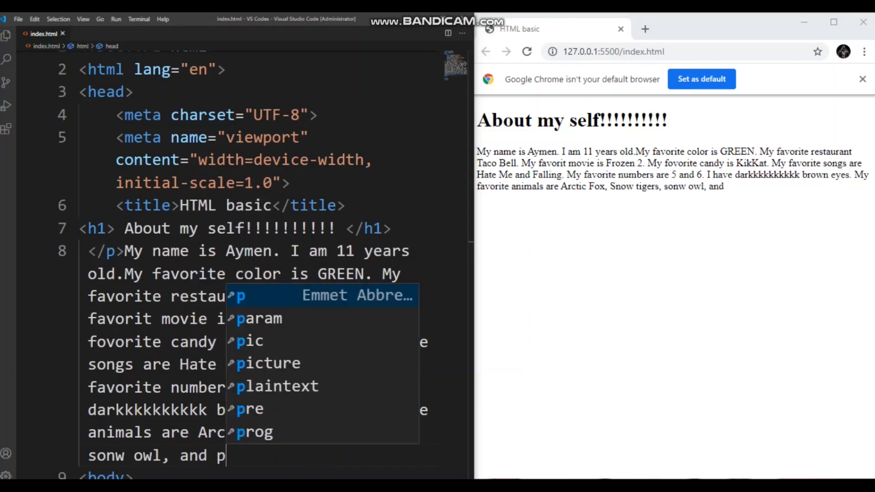
type("and")
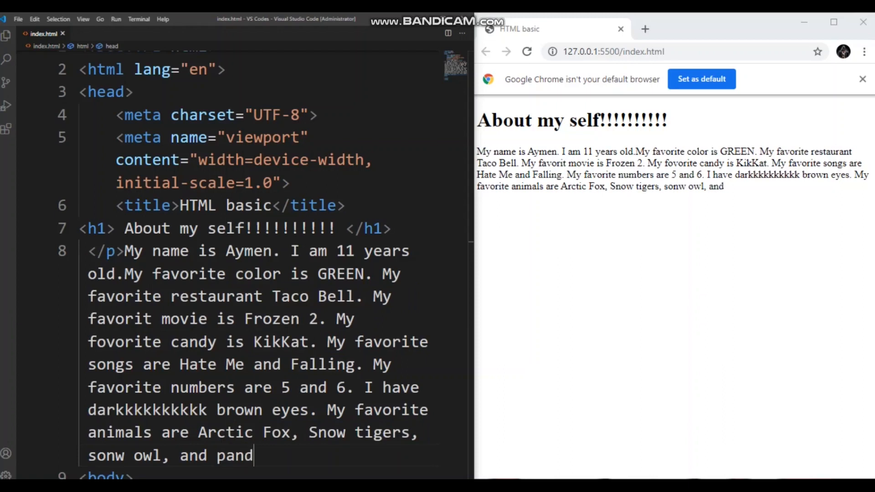
type("a")
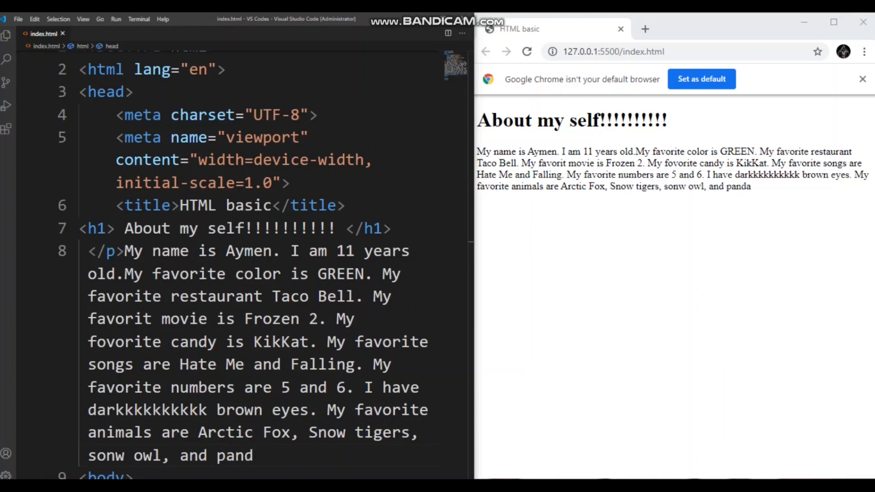
type("s")
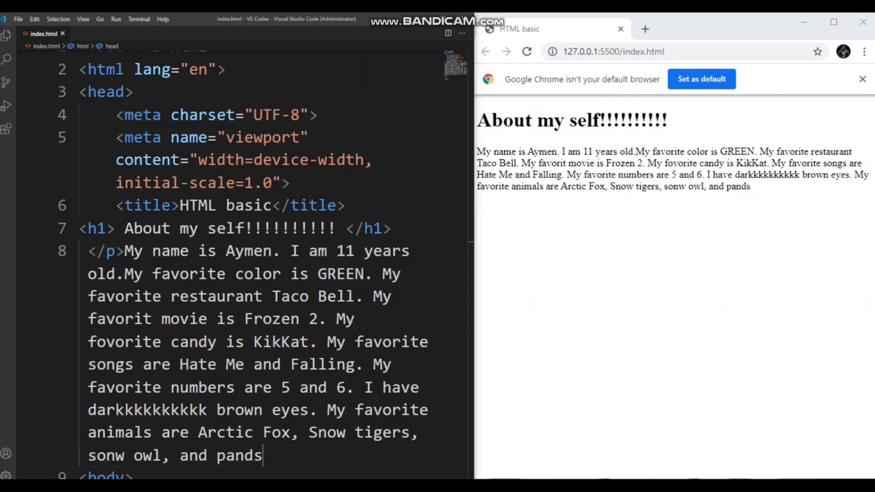
type(".")
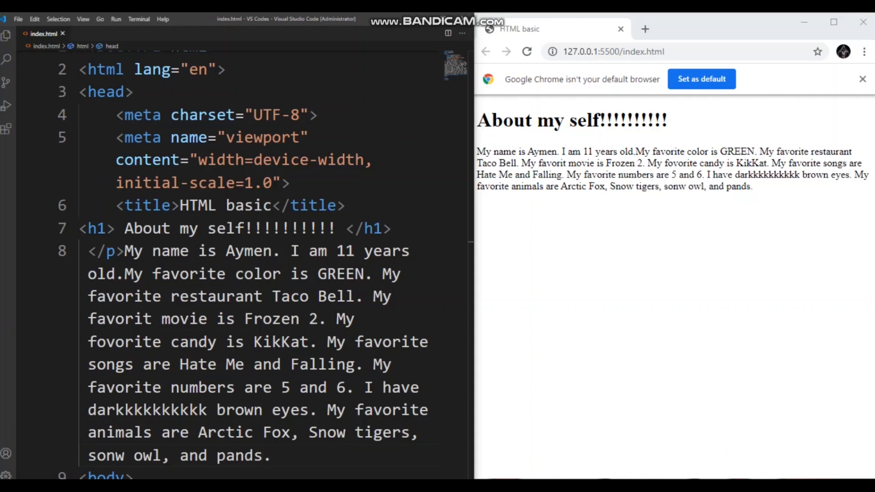